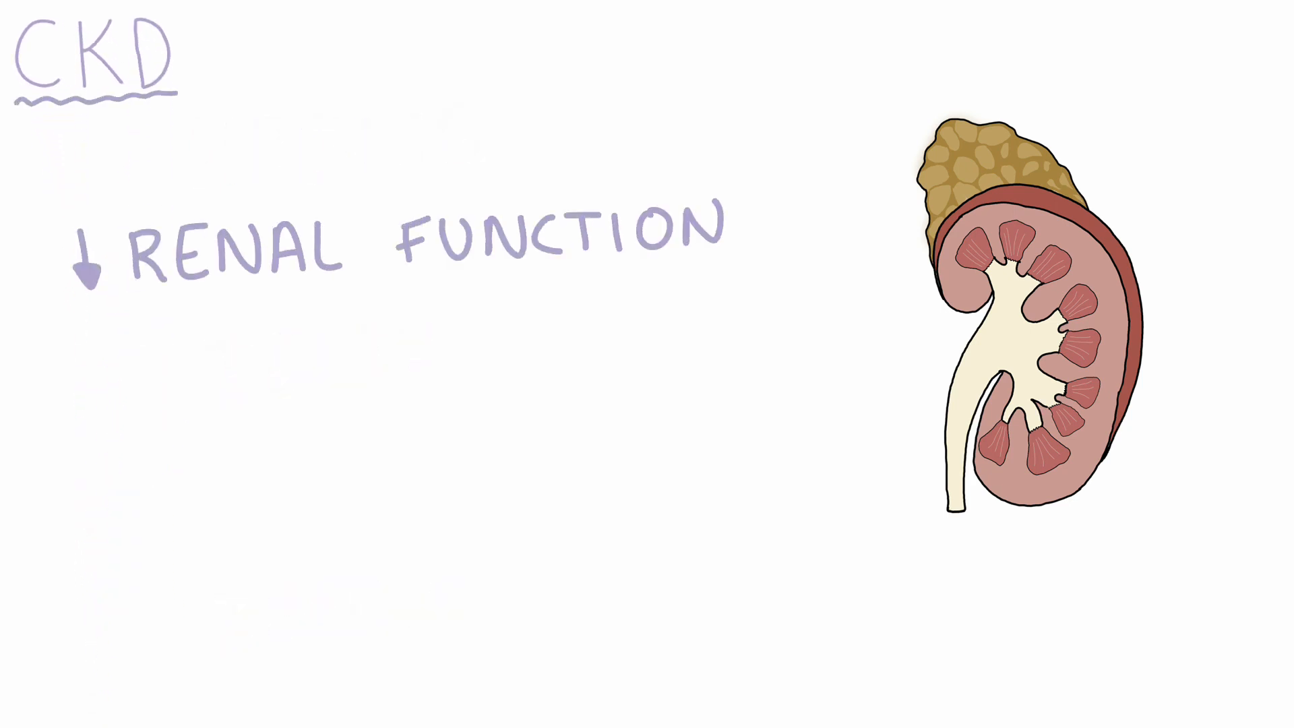
pyautogui.write('PERMANENT')
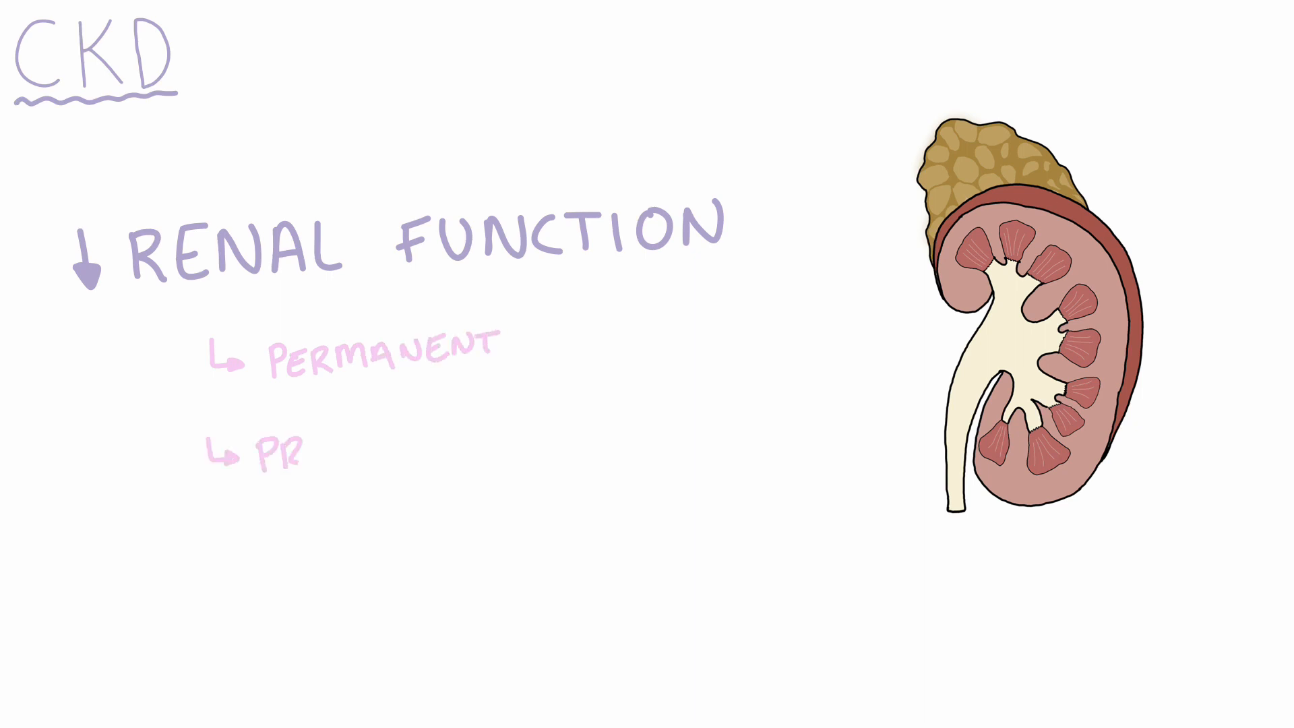
pyautogui.write('ROGRESSIVE')
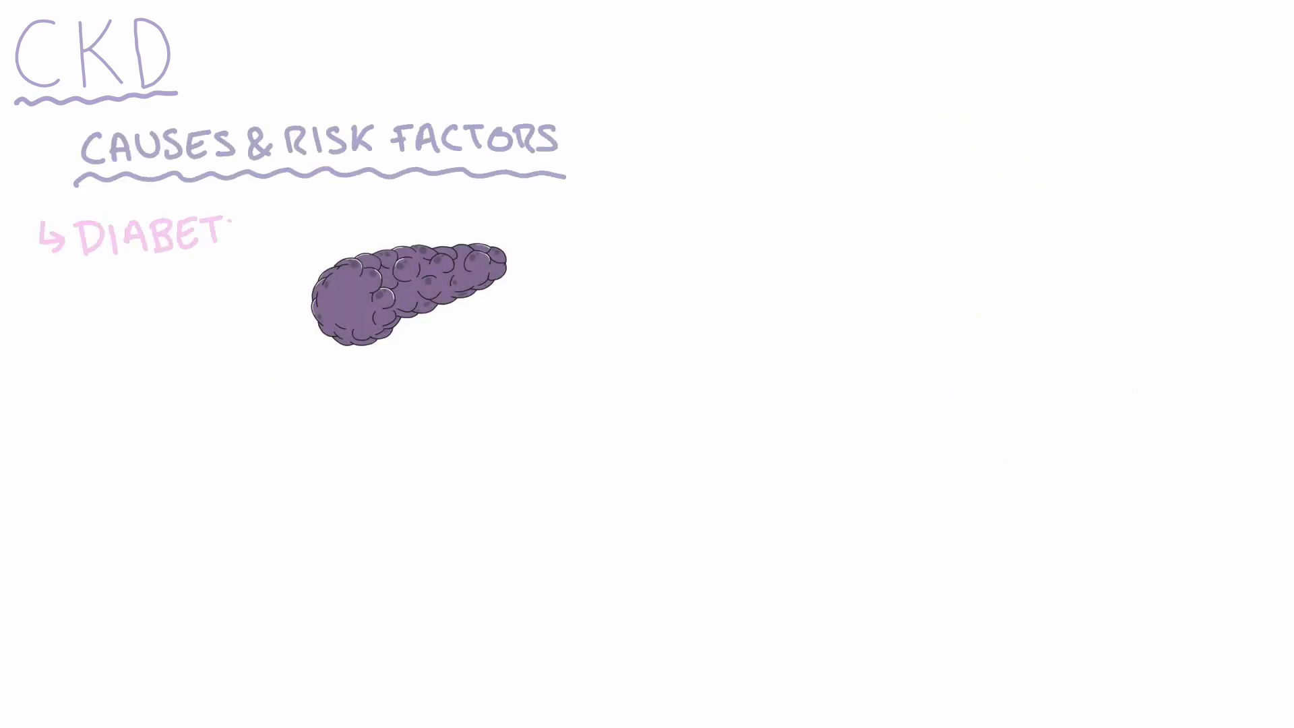
pyautogui.write('ES')
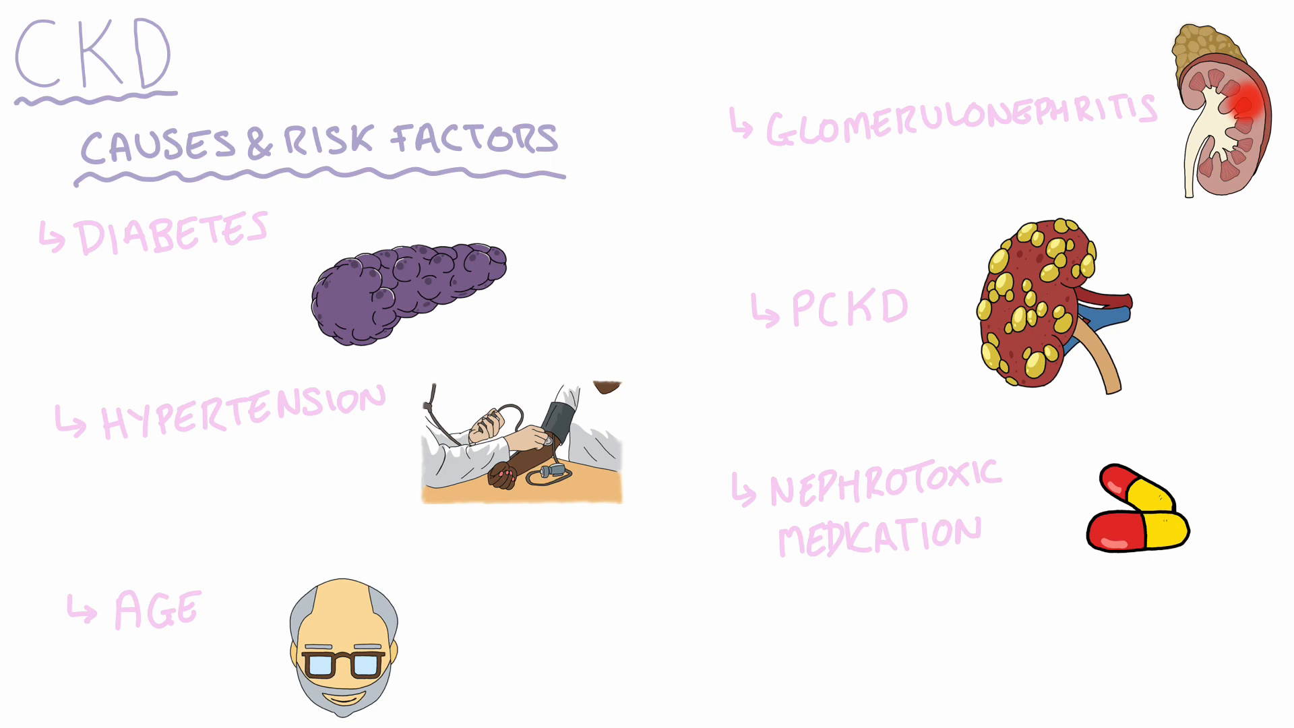
pyautogui.write('SMOKING')
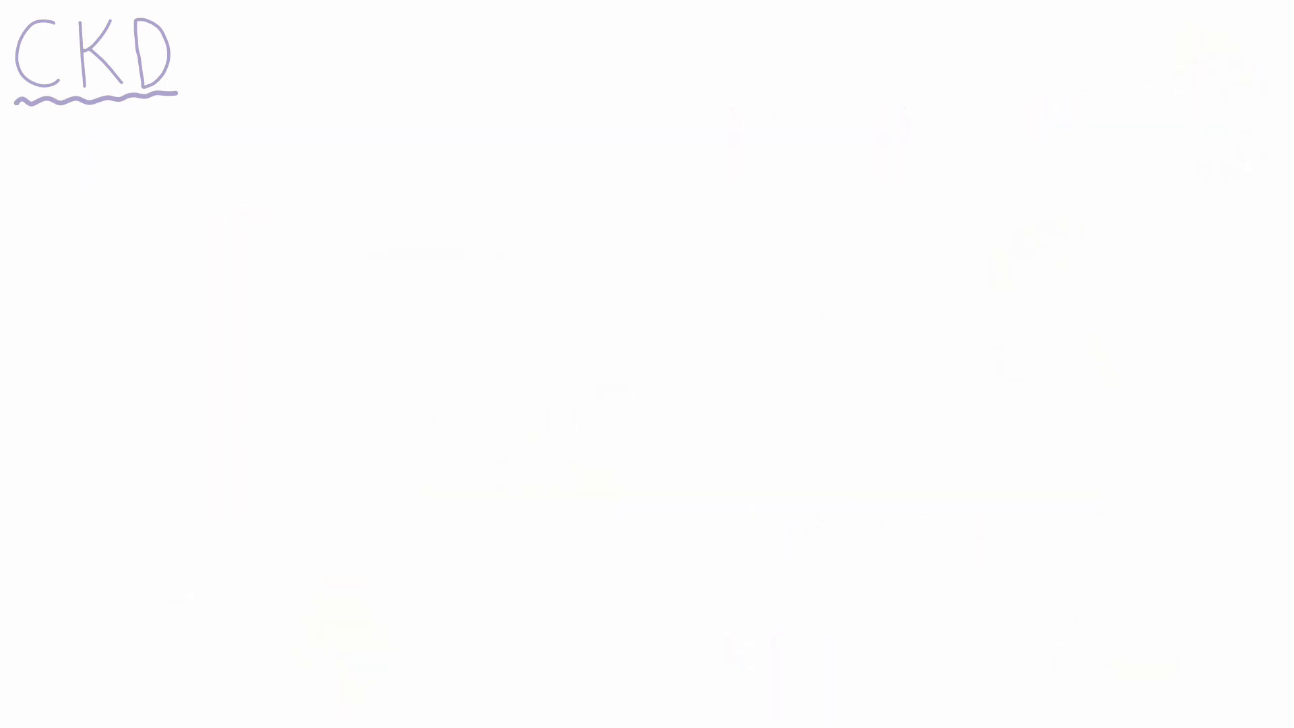
pyautogui.write('PRESENTATION')
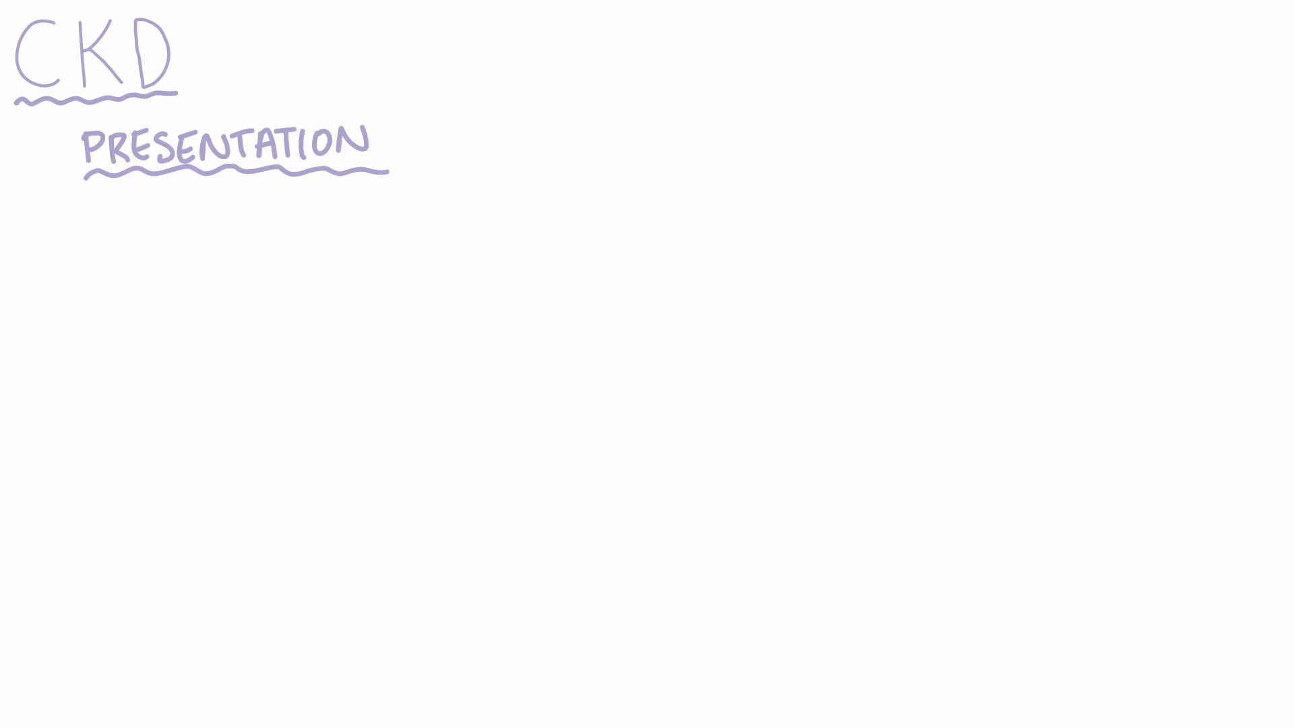
pyautogui.write('ASYMPTOMATIC')
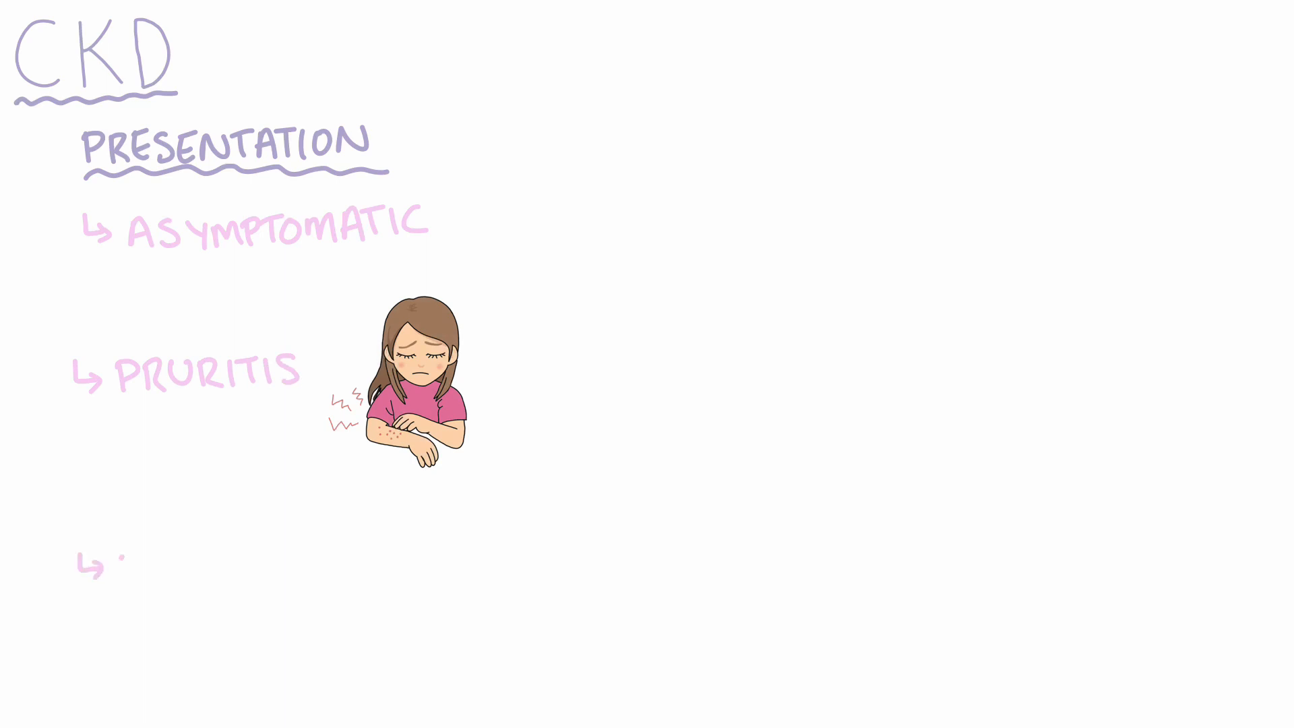
pyautogui.write('OEDEMA')
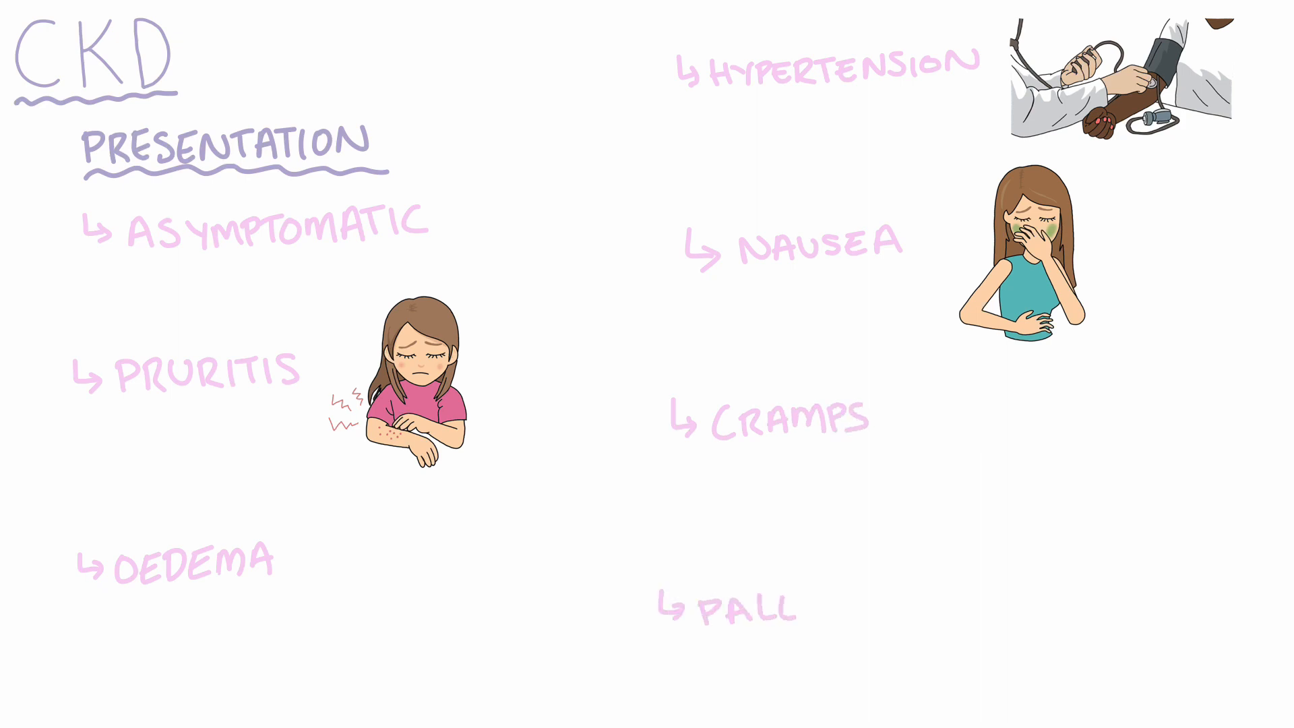
pyautogui.write('OR')
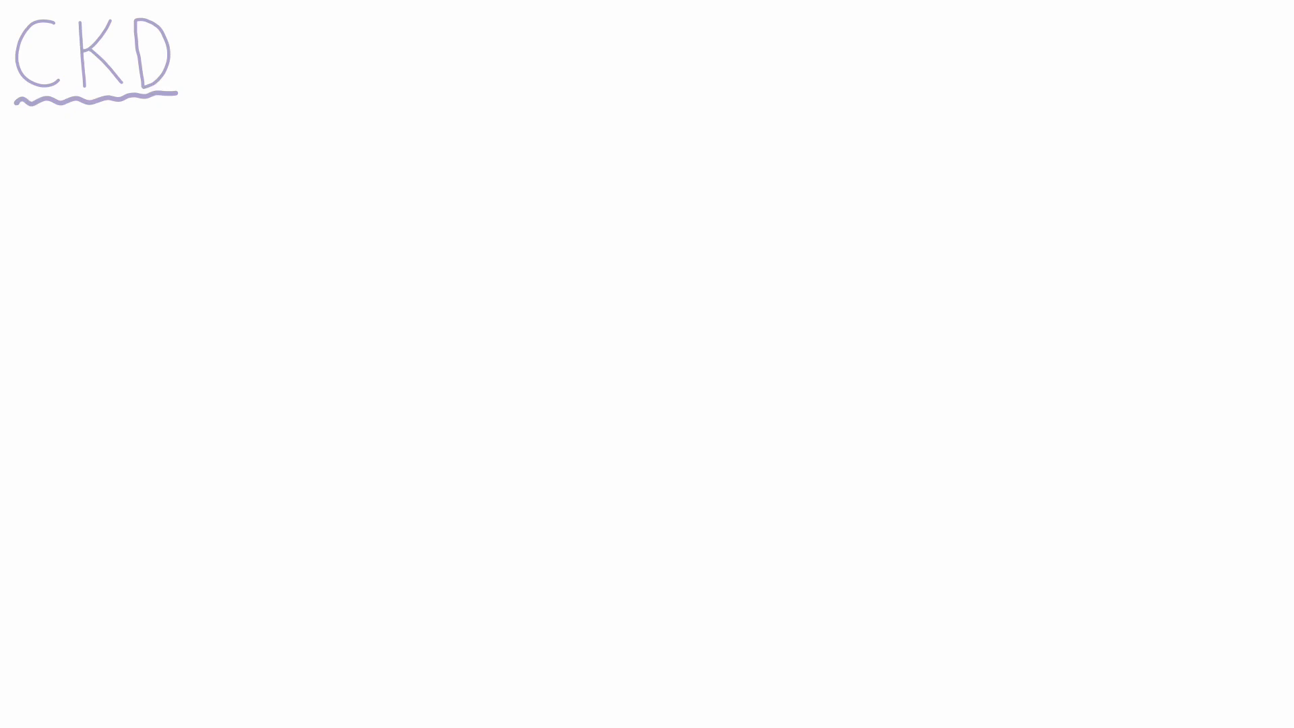
pyautogui.write('INVESTIGATIONS')
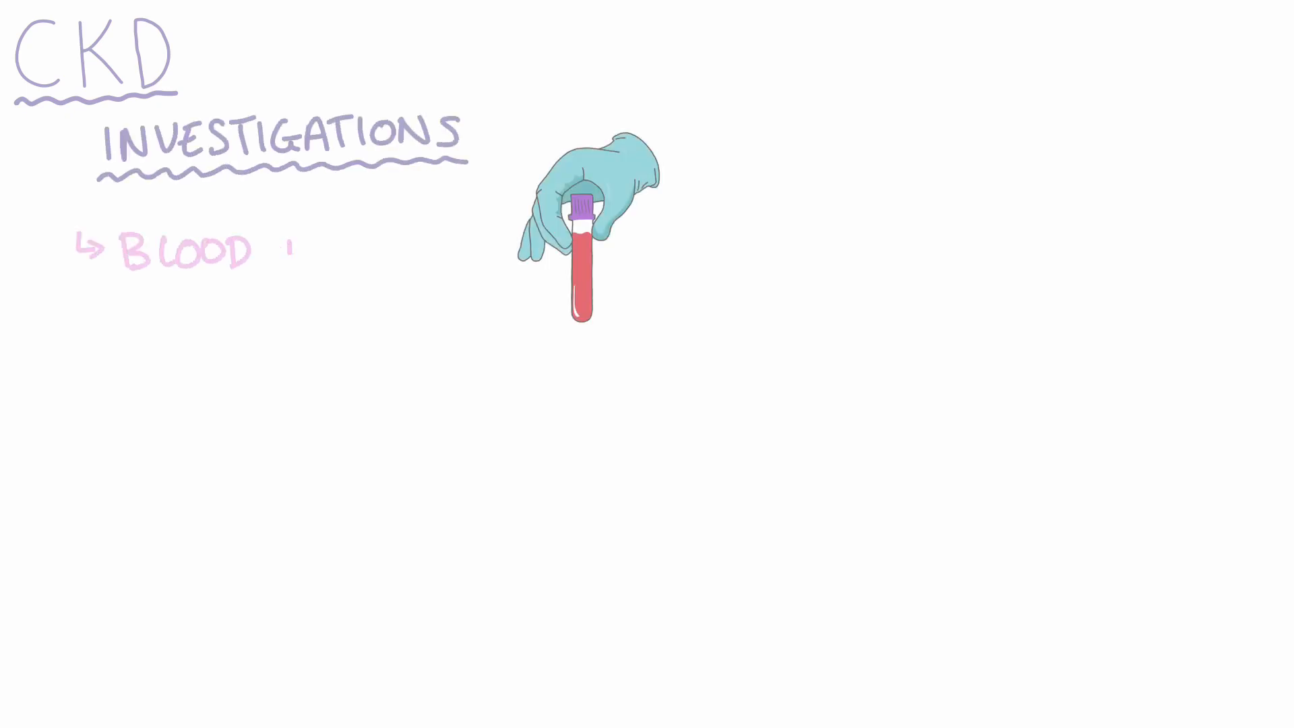
pyautogui.write('TEST')
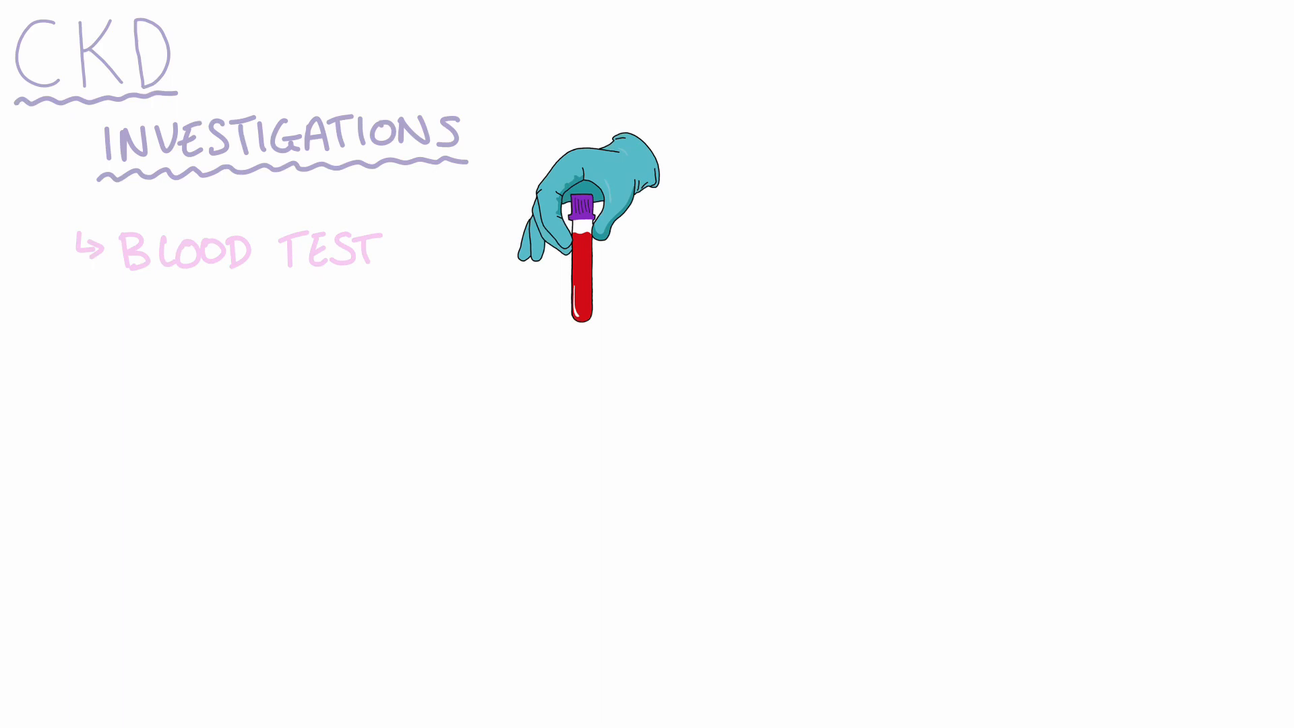
pyautogui.write("U's & E's - eGFR")
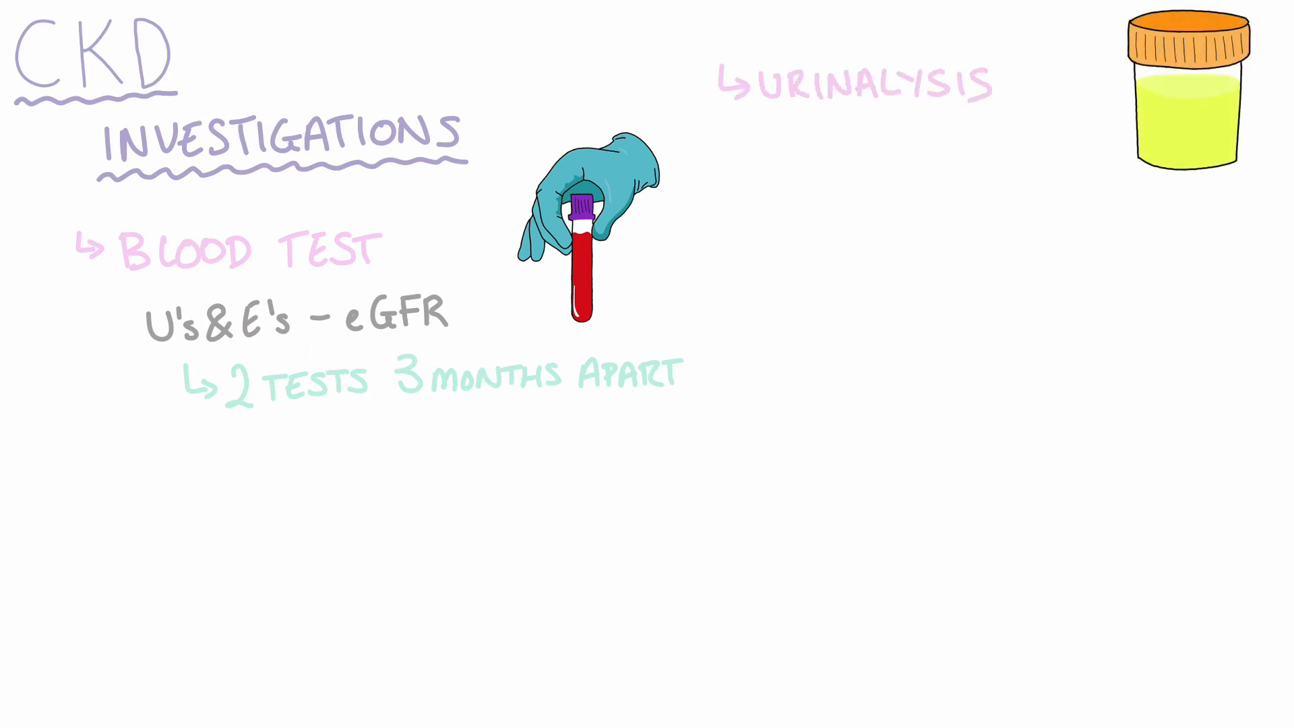
pyautogui.write('ALBUMIN: CREATININE')
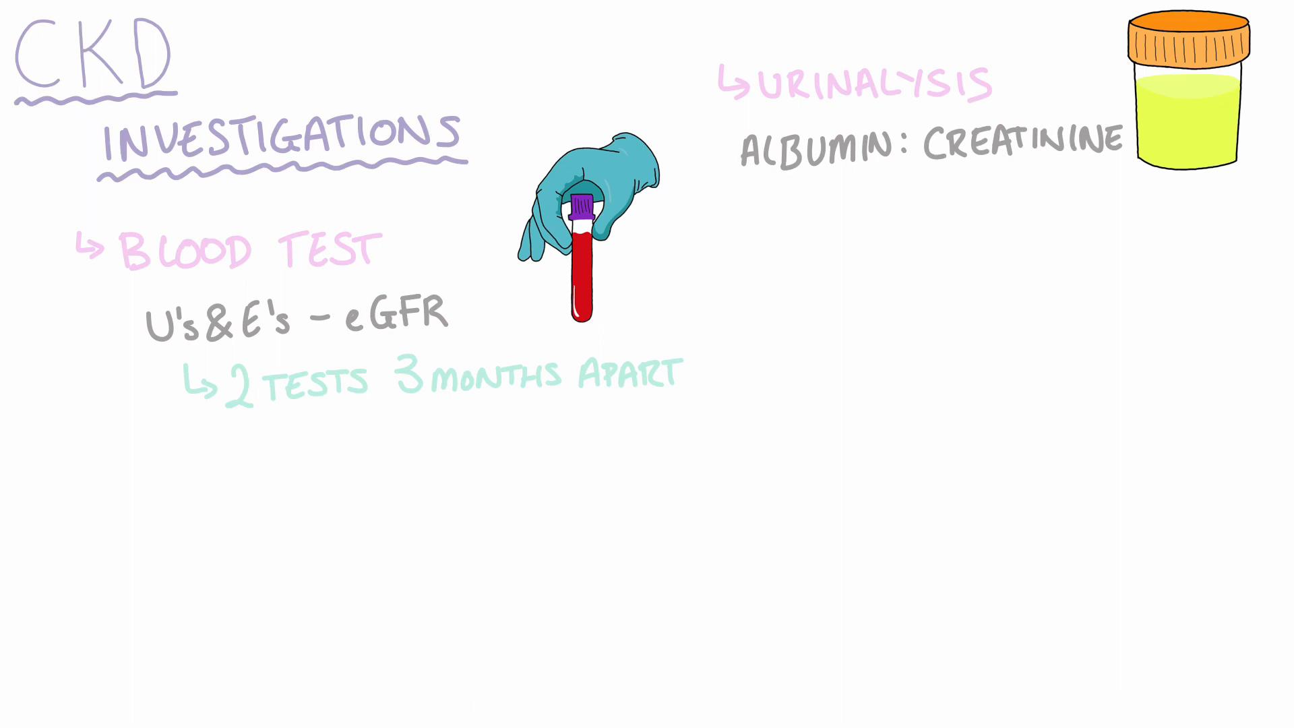
pyautogui.write('PROTEINURIA (>3mg/mmol)')
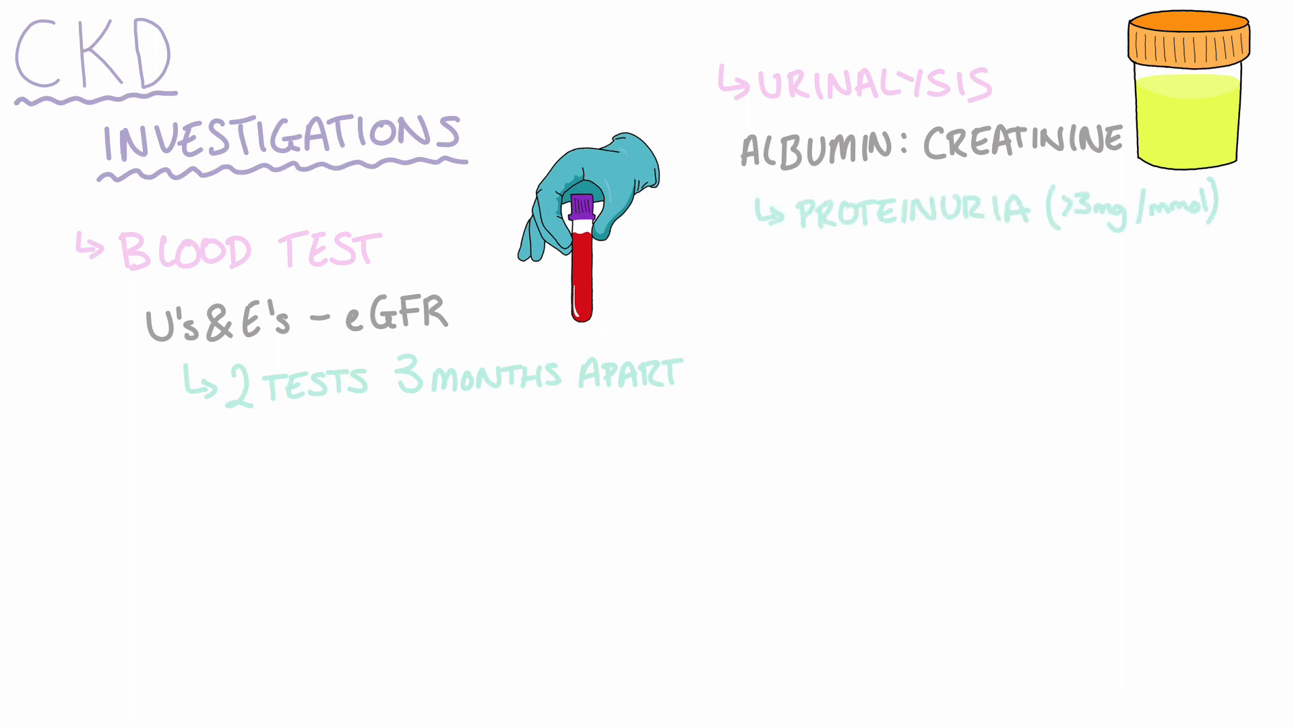
pyautogui.write('DIPSTICK')
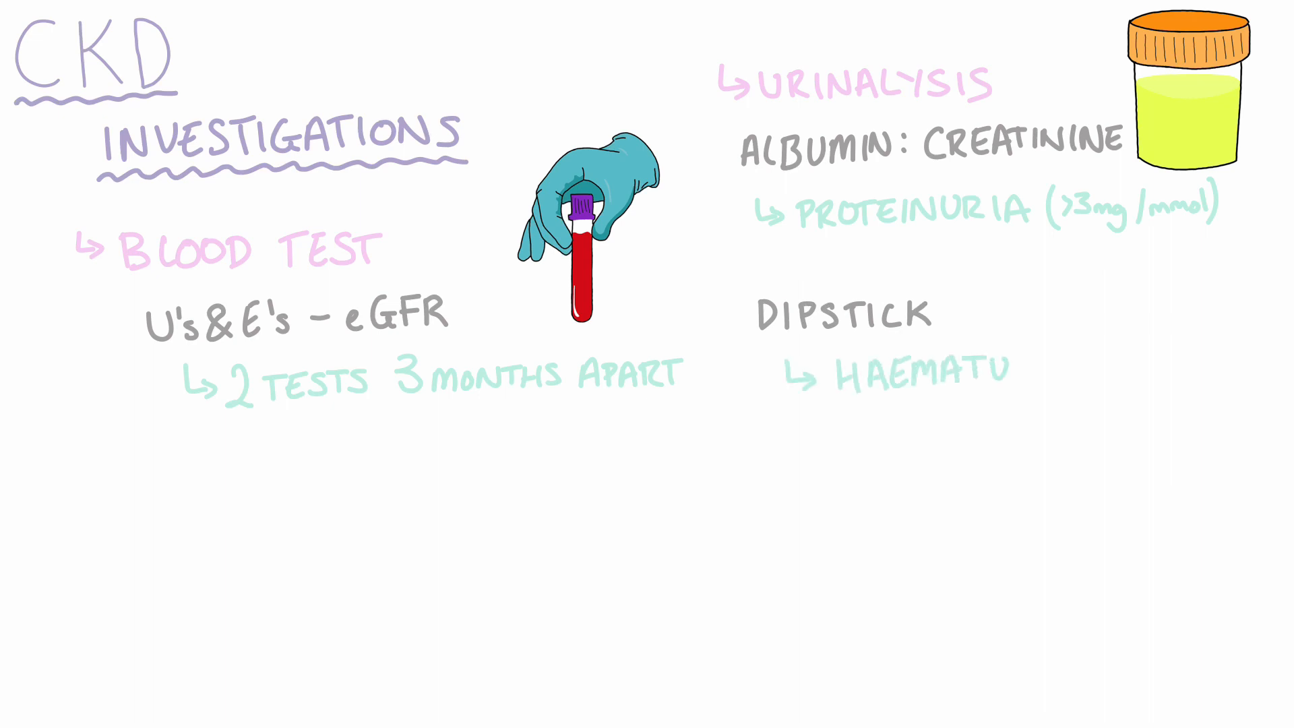
pyautogui.write('RIA')
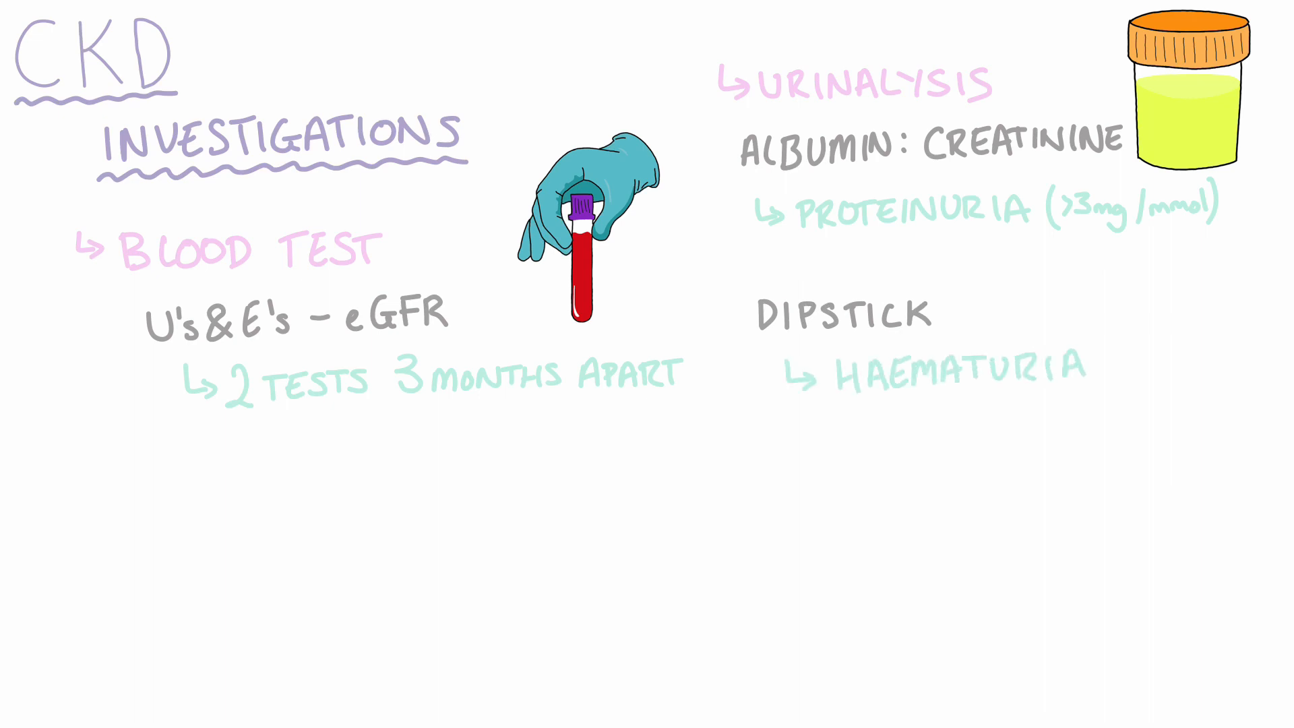
pyautogui.write('IMAGING')
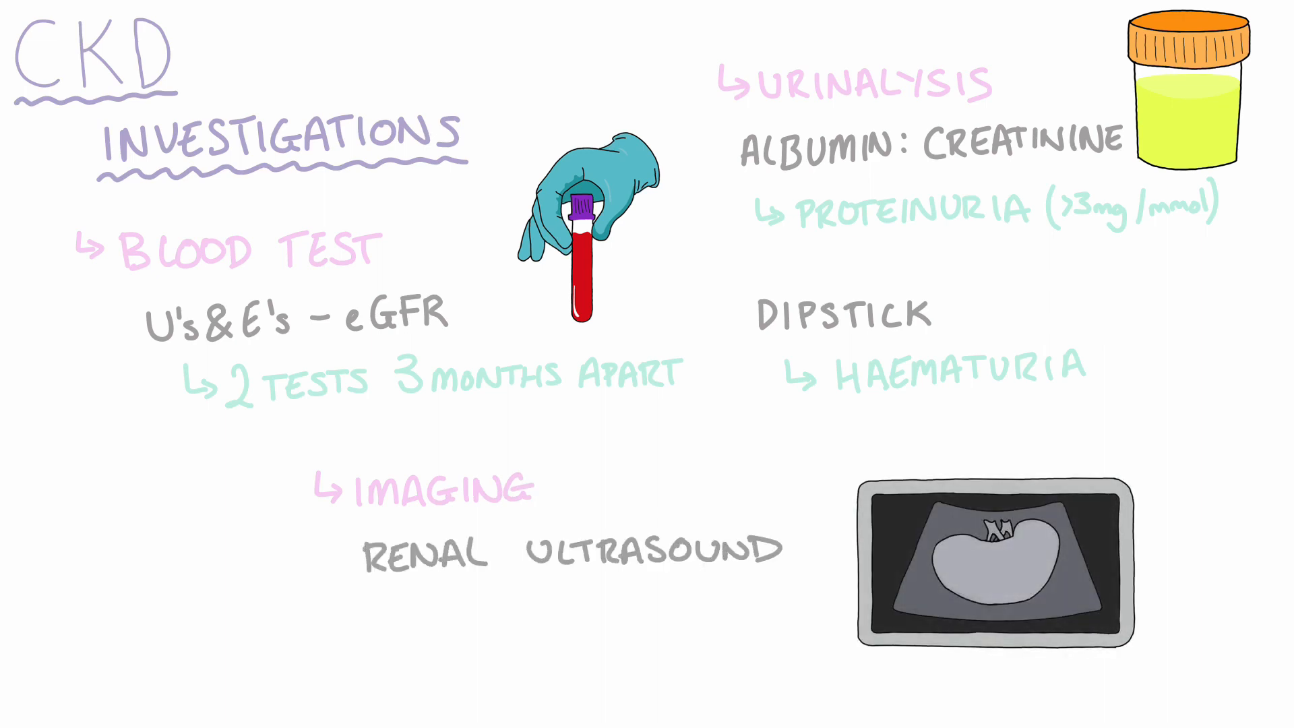
pyautogui.write('PCKD')
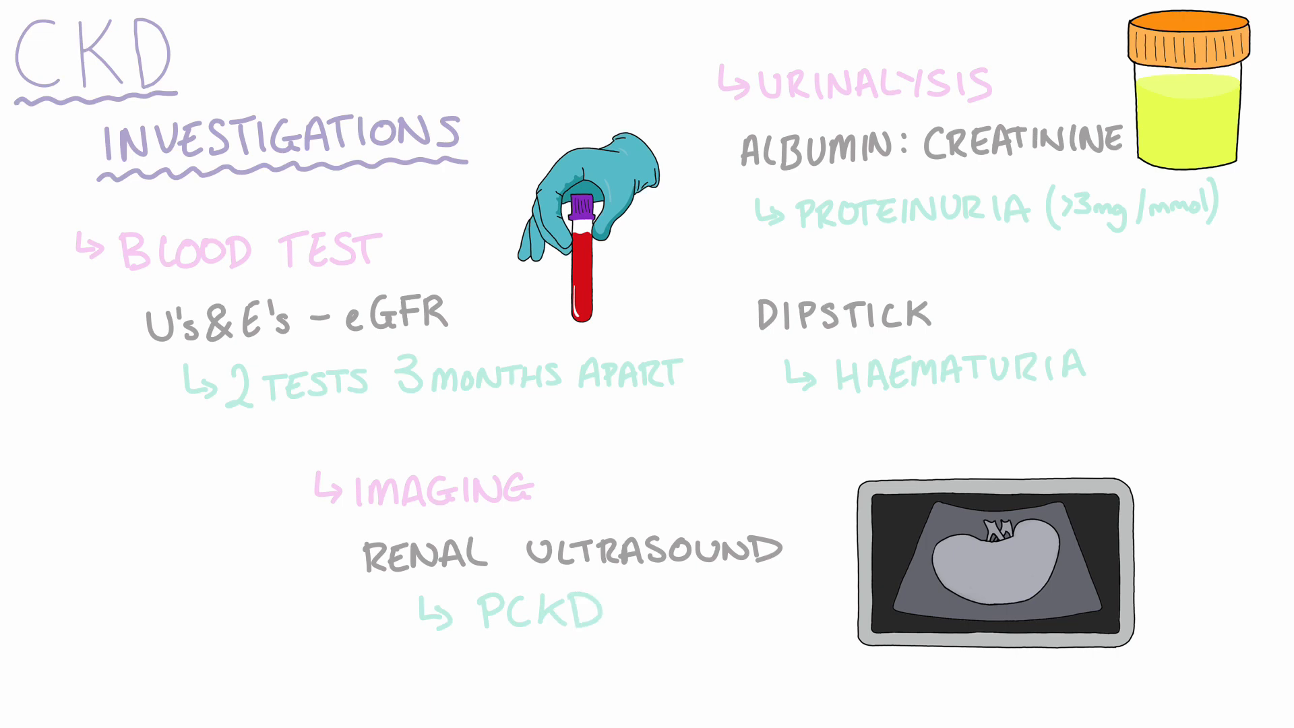
pyautogui.write('OBSTRUCTION')
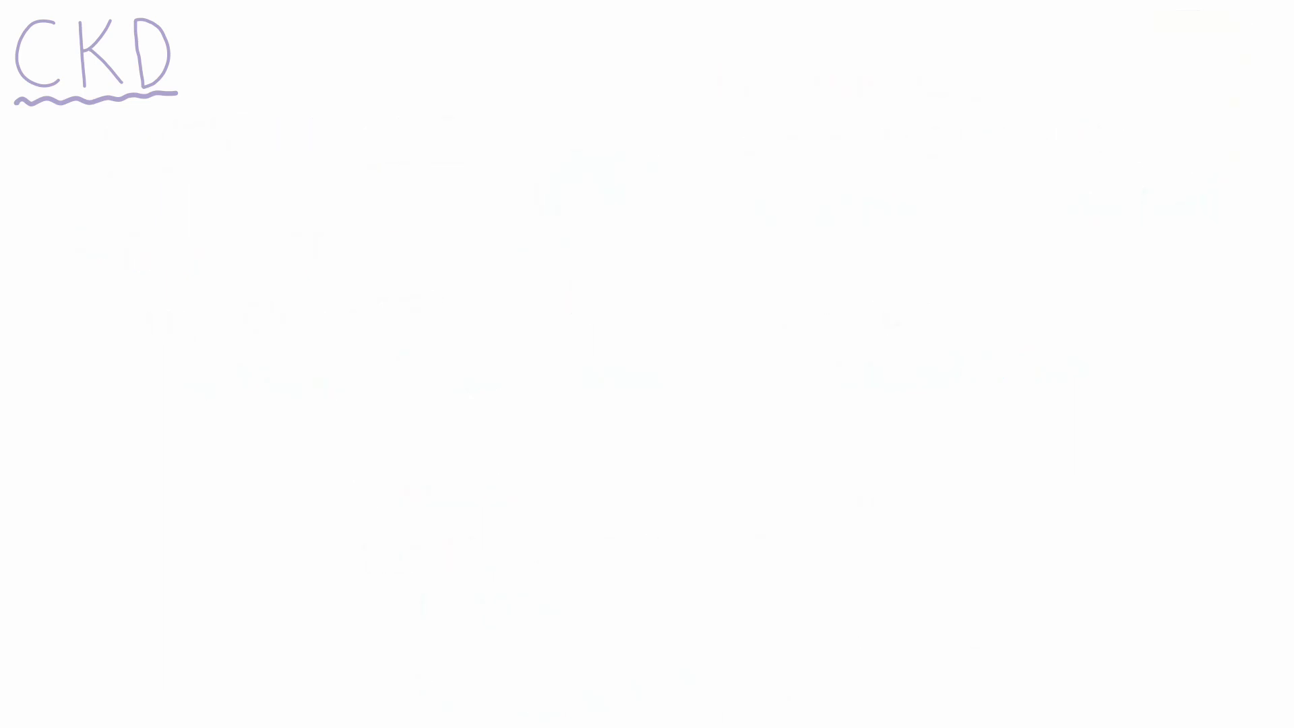
pyautogui.write('STAGING')
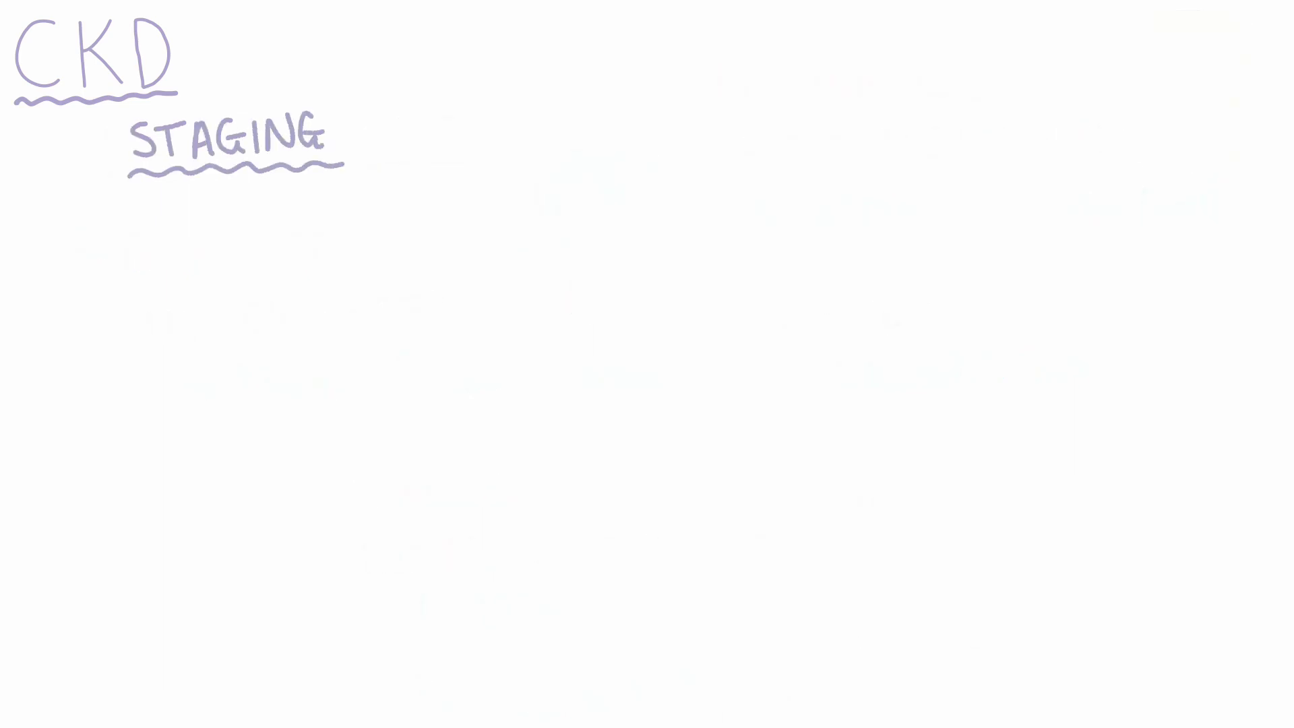
pyautogui.write('G-Score (eGFR)')
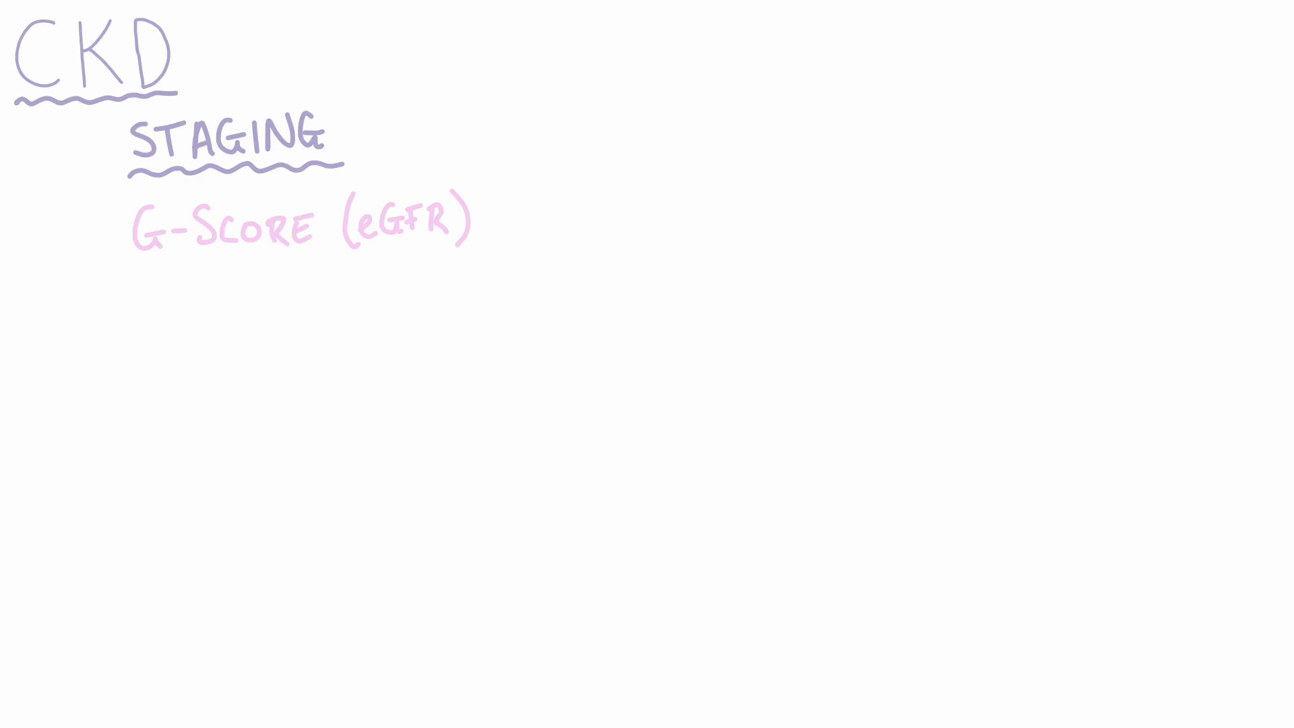
pyautogui.write('A-Score (Albumin')
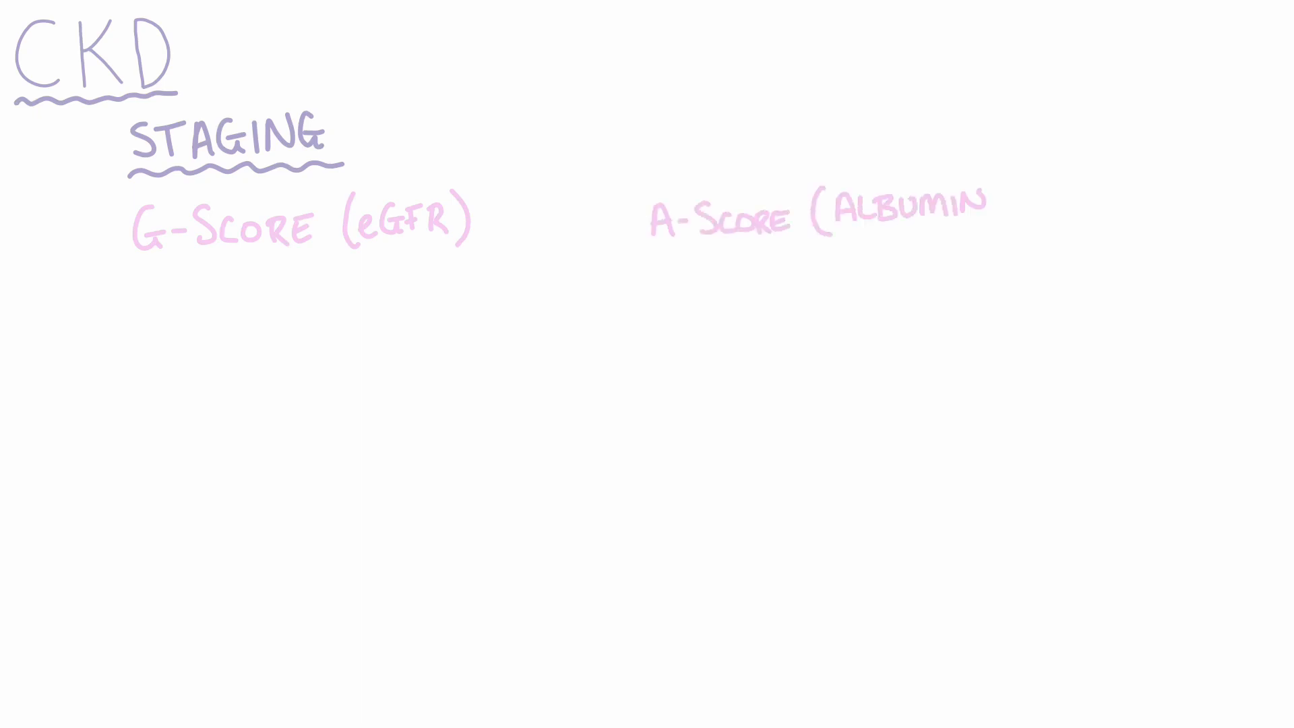
pyautogui.write('CREATININE)')
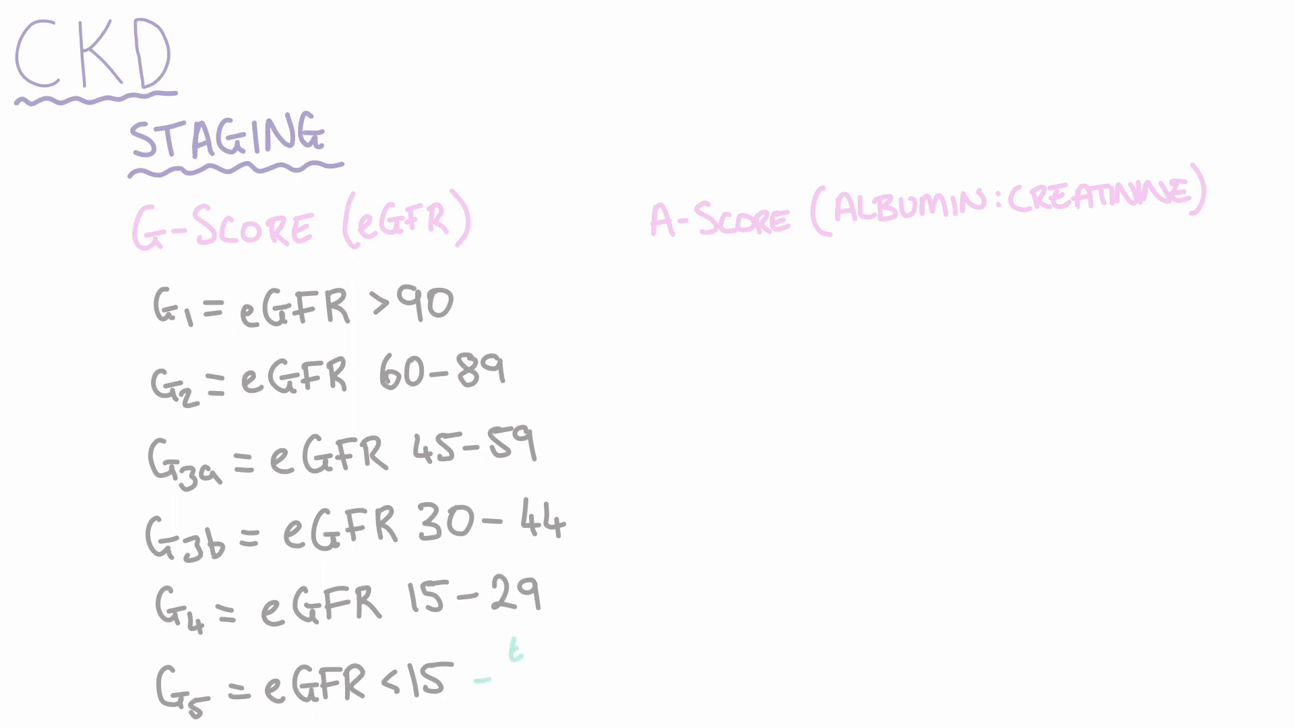
pyautogui.write('END STAGE RENAL FAILURE')
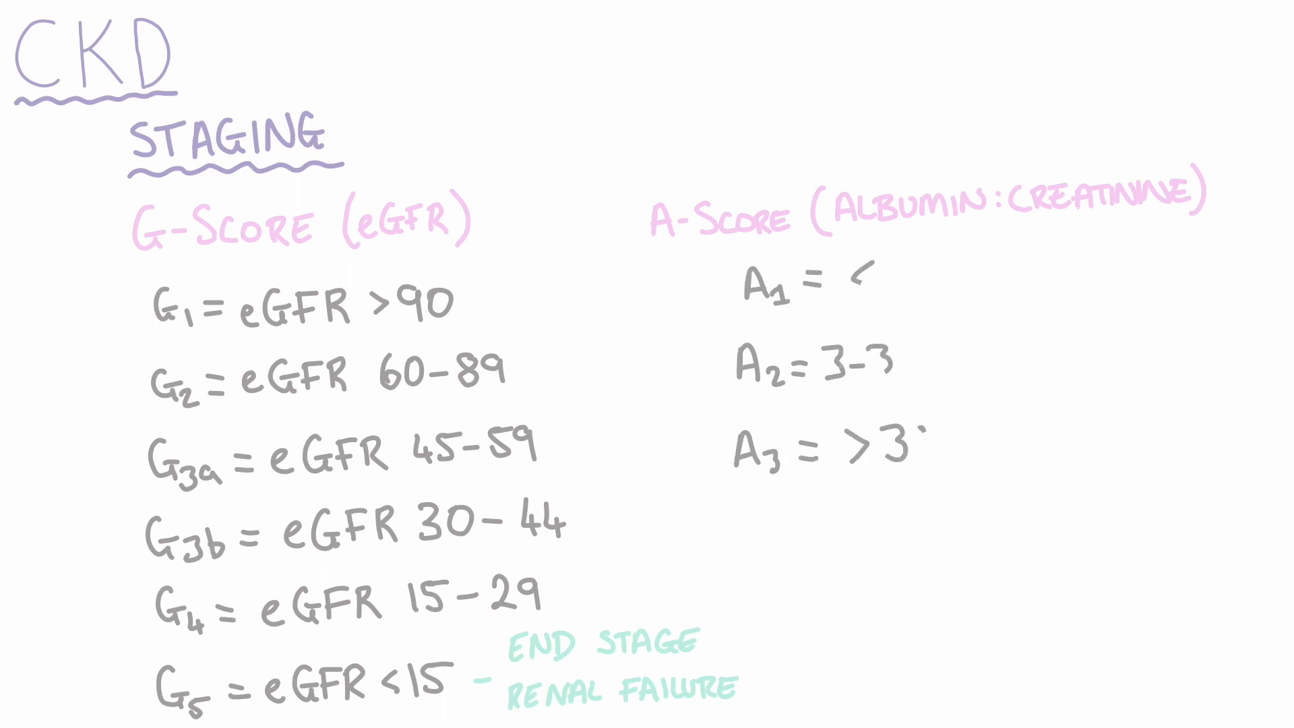
pyautogui.write('mg/mmol')
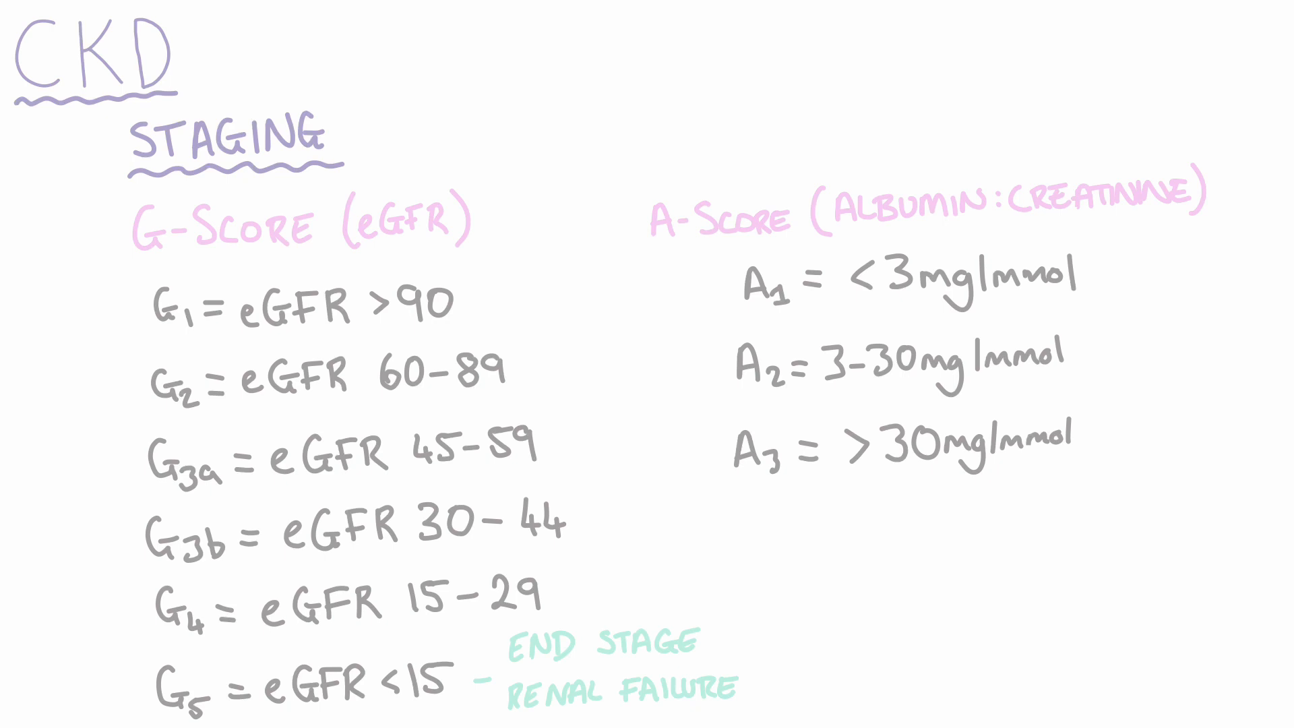
pyautogui.write('NO CKD IF:')
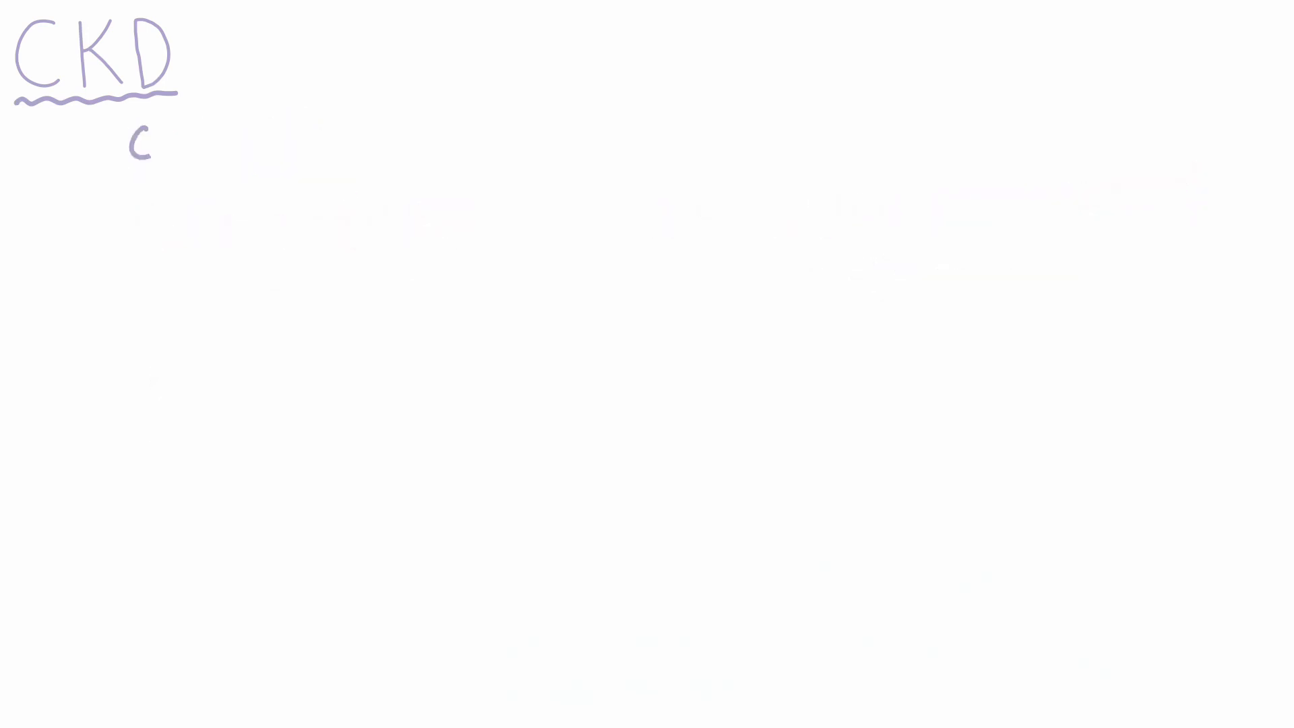
pyautogui.write('COMPLICATIONS')
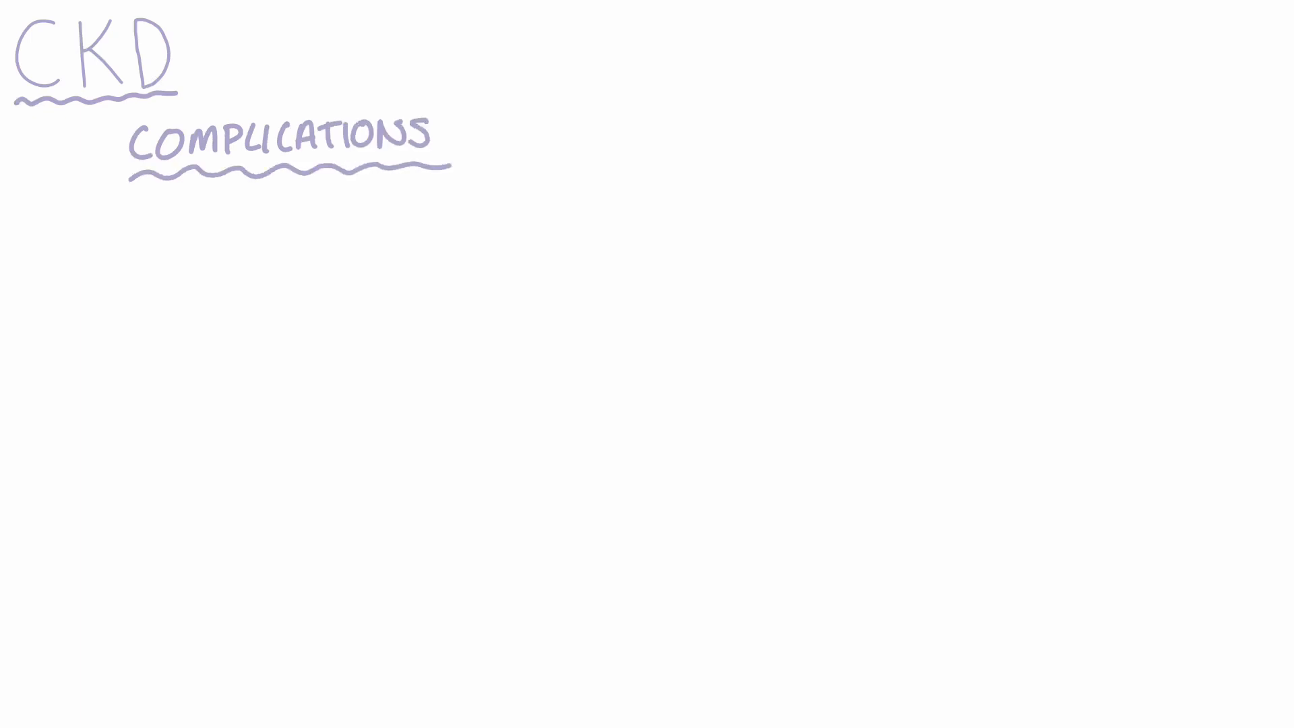
pyautogui.write('ANAEMIA')
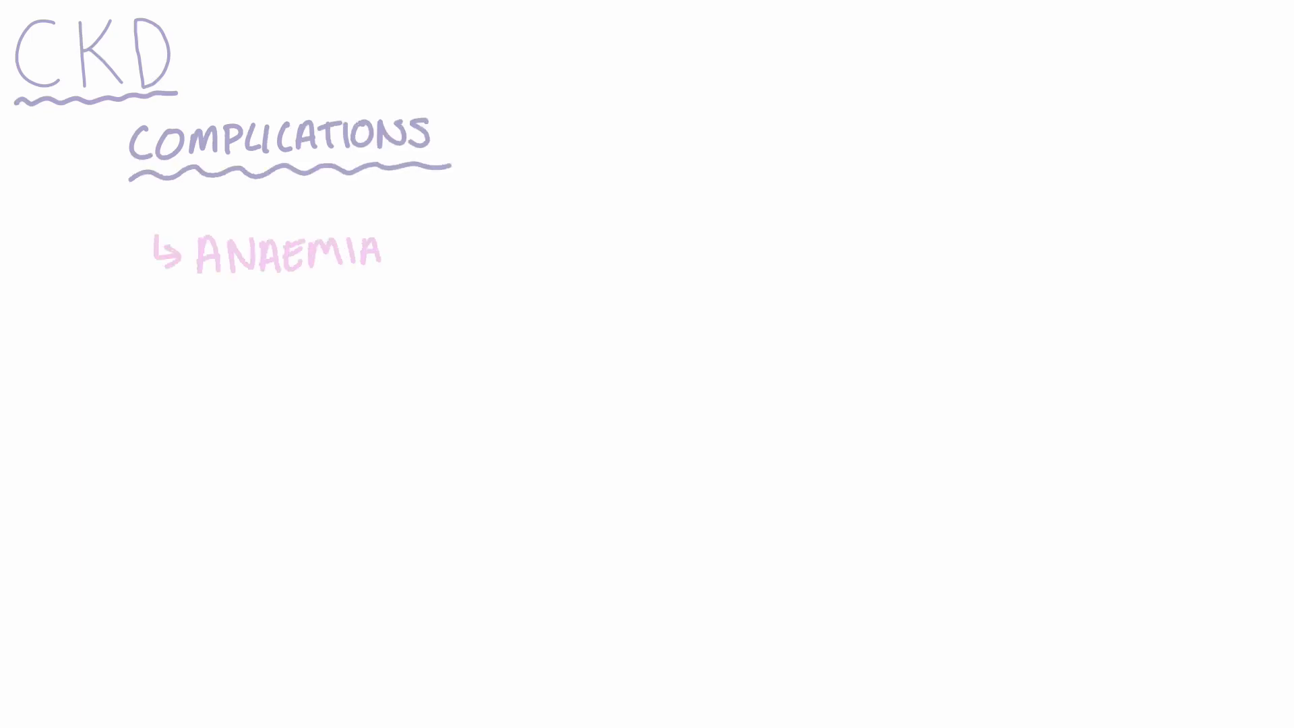
pyautogui.write('↓ERYTHROPOETIN')
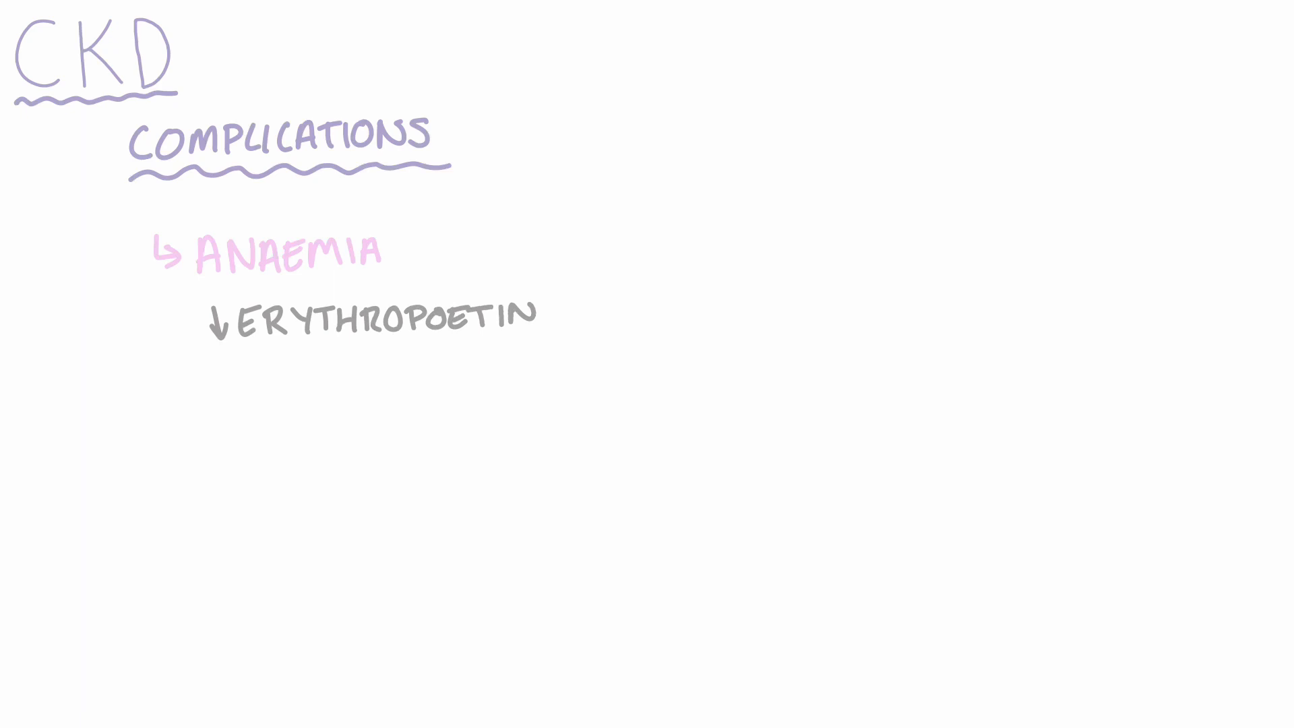
pyautogui.write('RENAL BONE DISEASE')
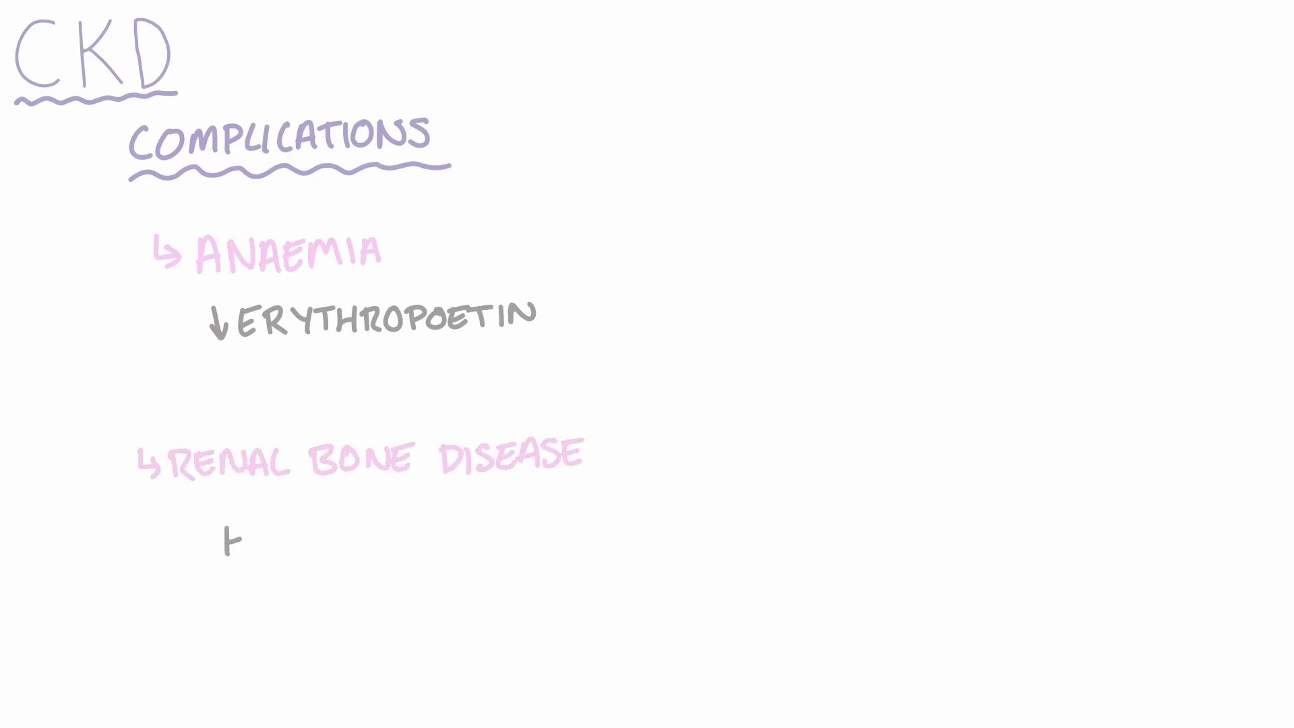
pyautogui.write('HYPERPHOSPHATEMIA')
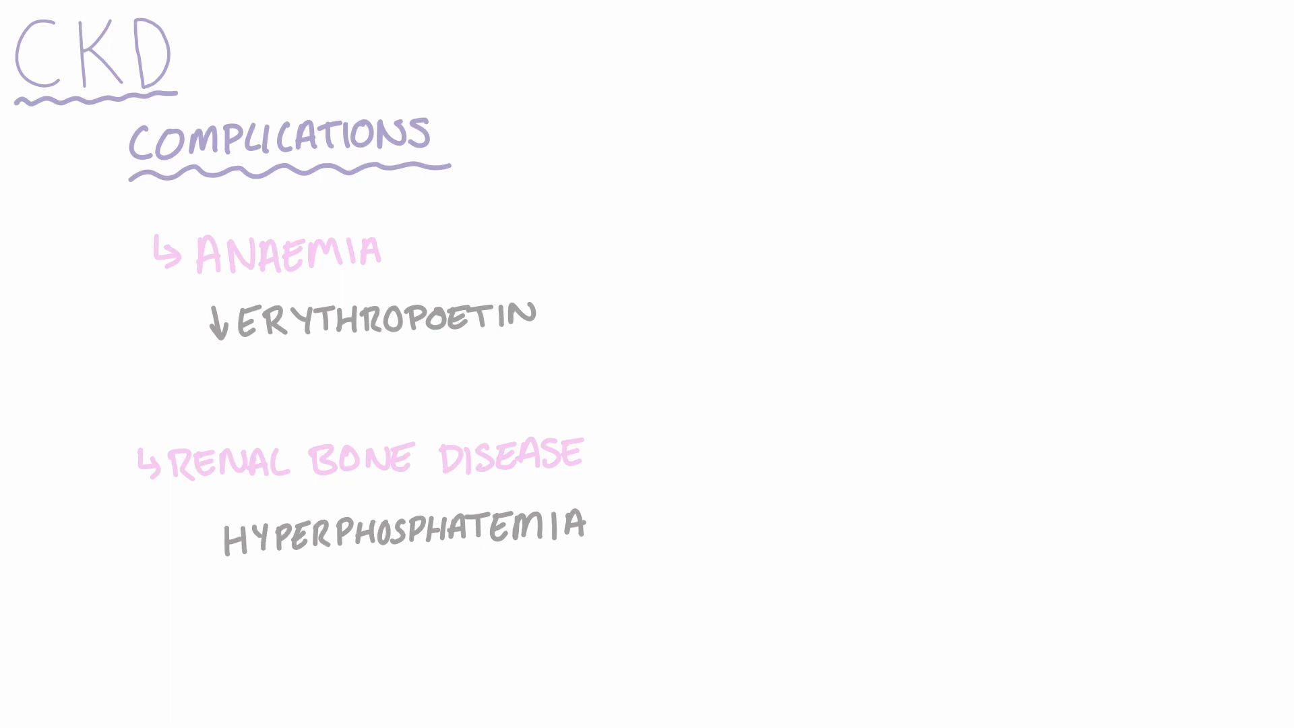
pyautogui.write('LOW VITAMIN D')
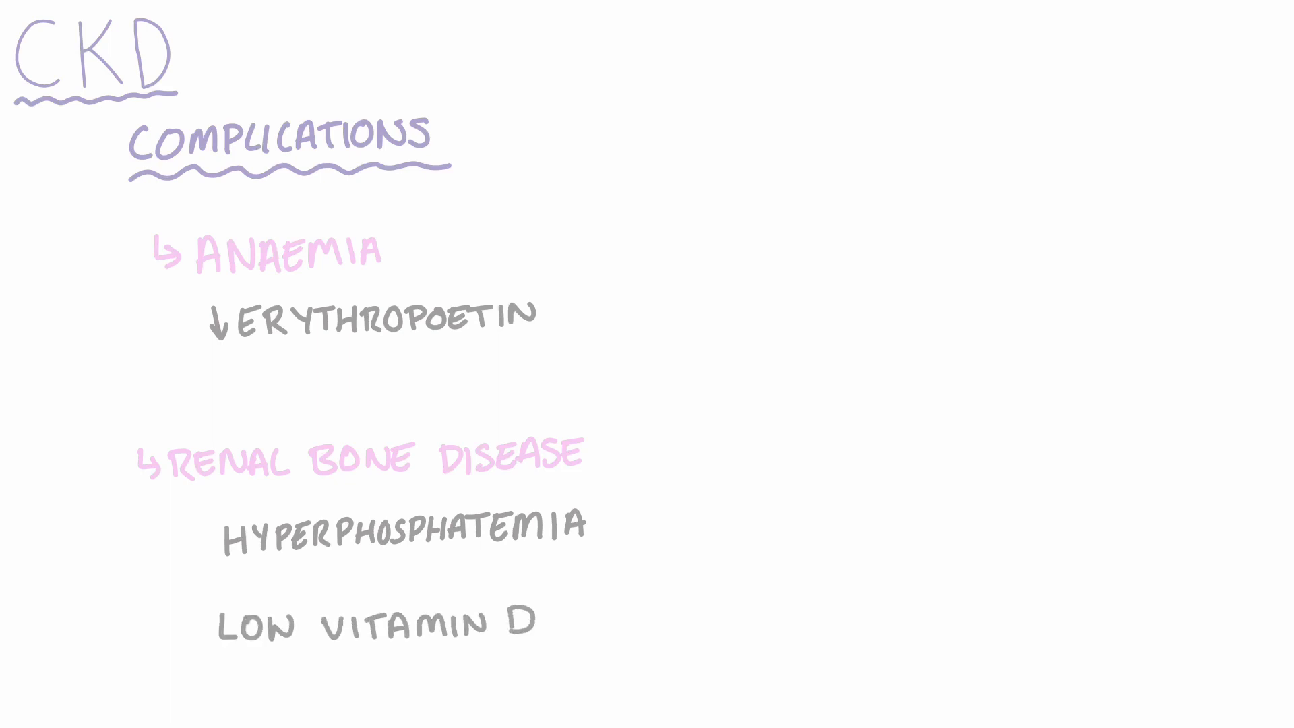
pyautogui.write('CARDIOVASCULAR DISEASE')
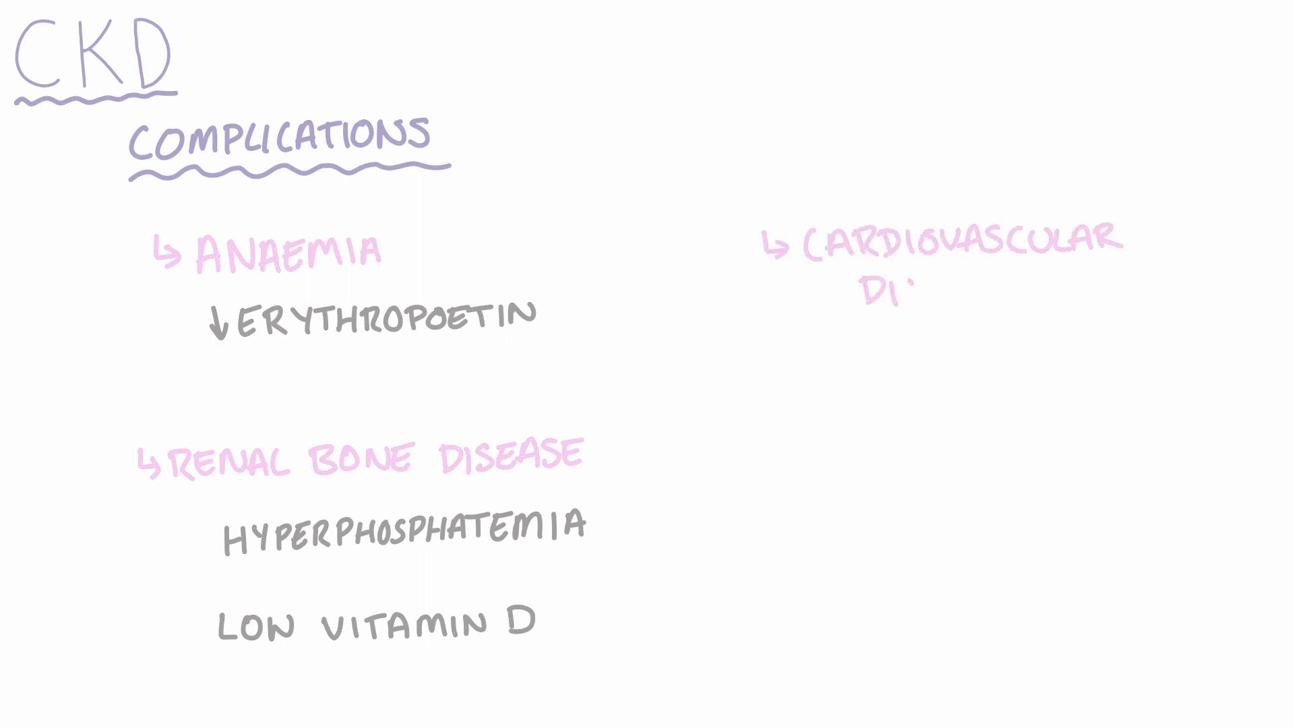
pyautogui.write('DISEASE')
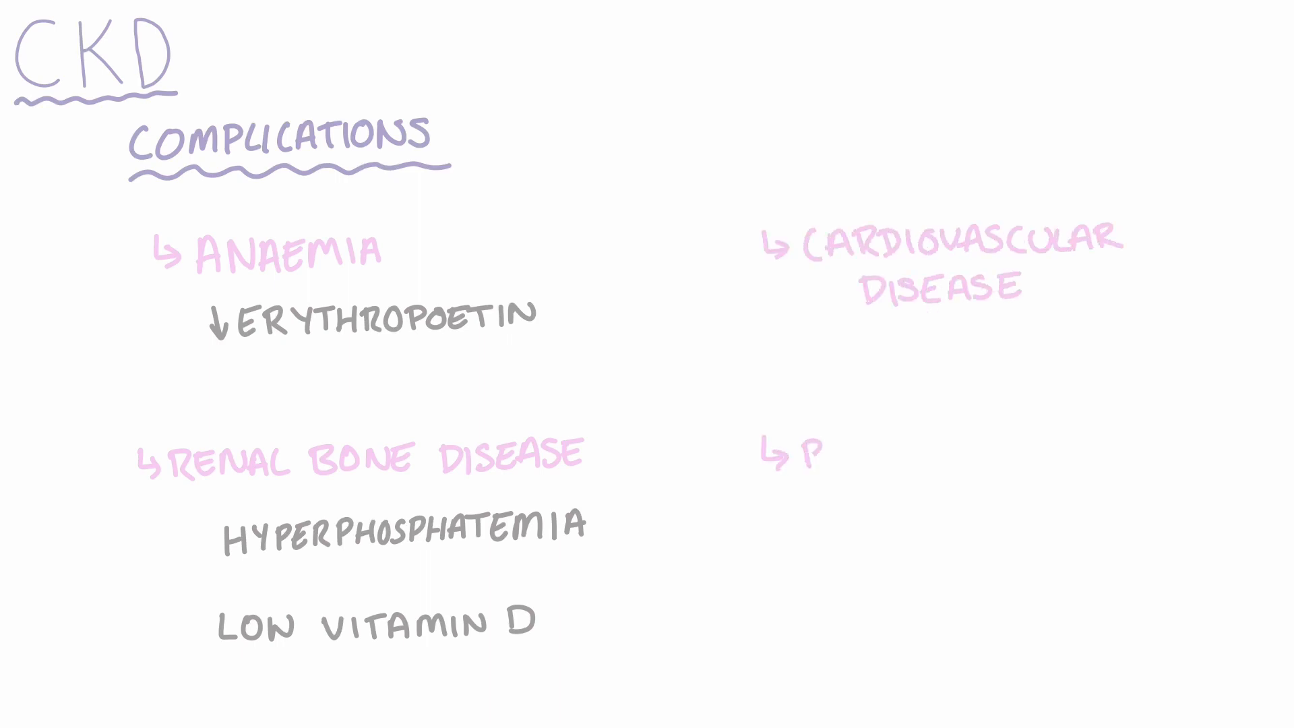
pyautogui.write('PERIPHERAL NEUROPATHY')
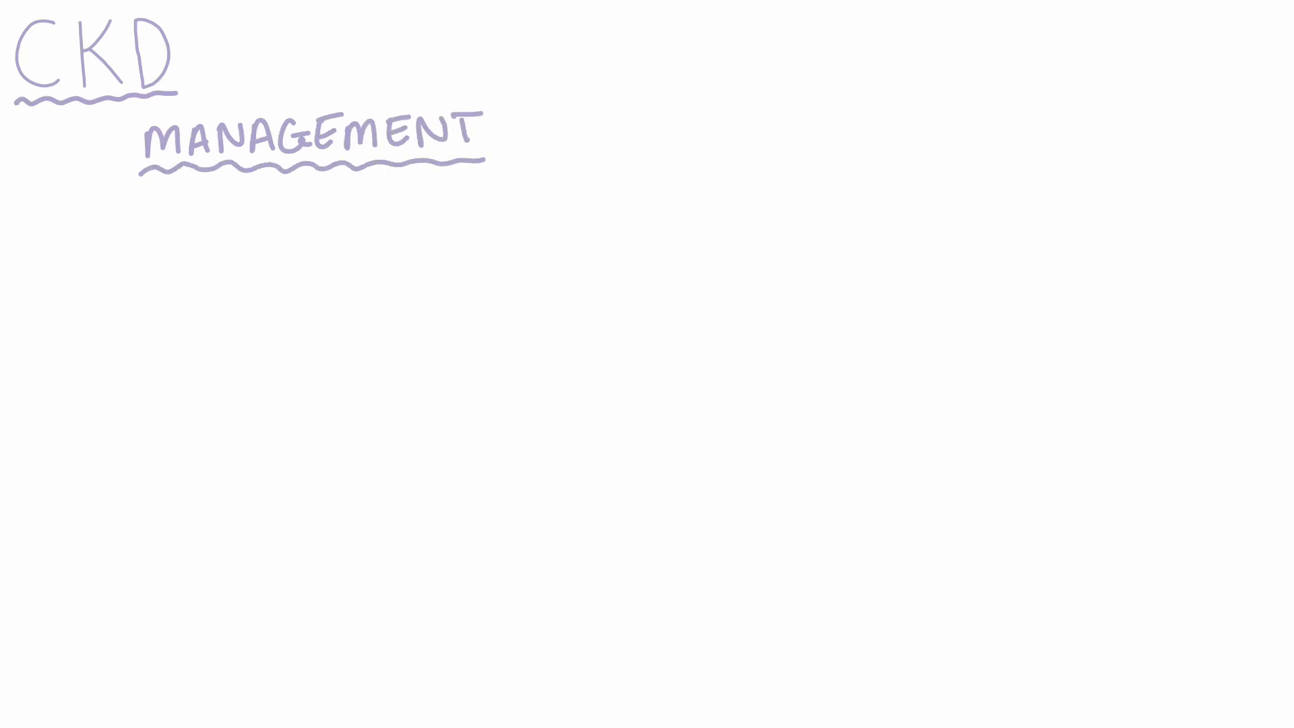
pyautogui.write('PREVENT WORSENING')
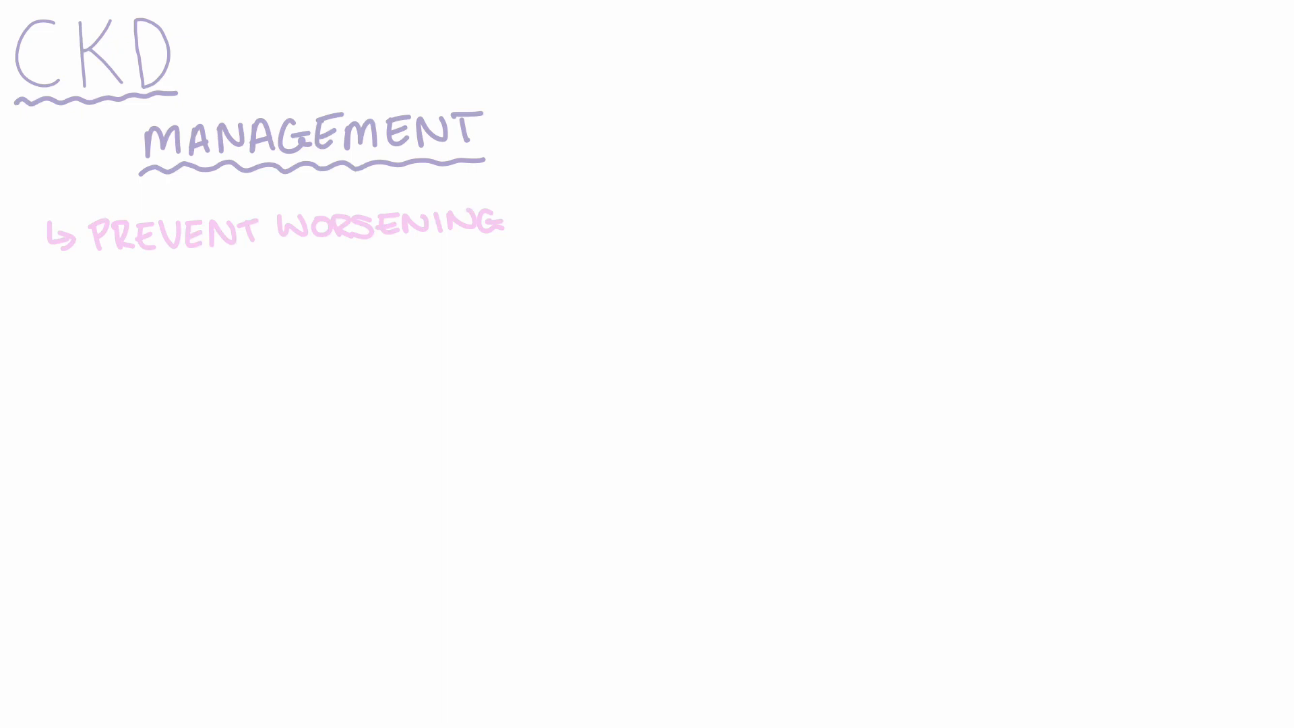
pyautogui.write('REDUCE HYPERTENSION')
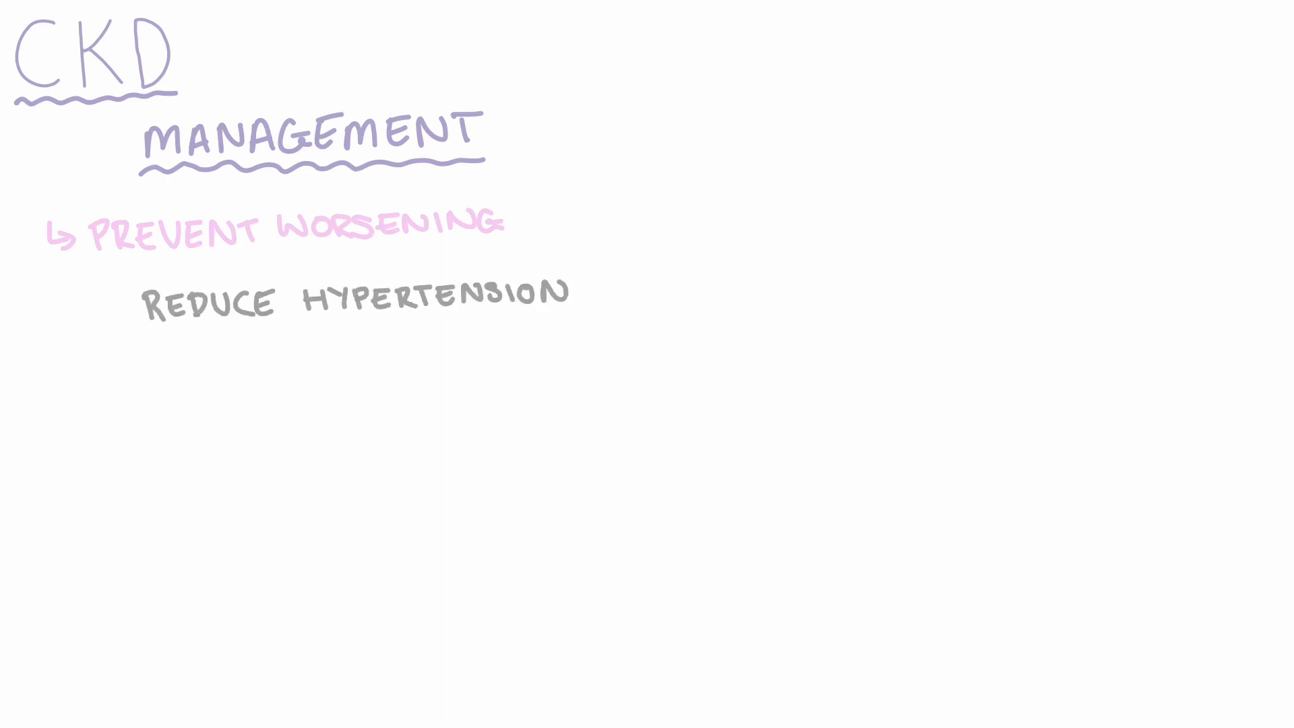
pyautogui.write('ACE-INHIB')
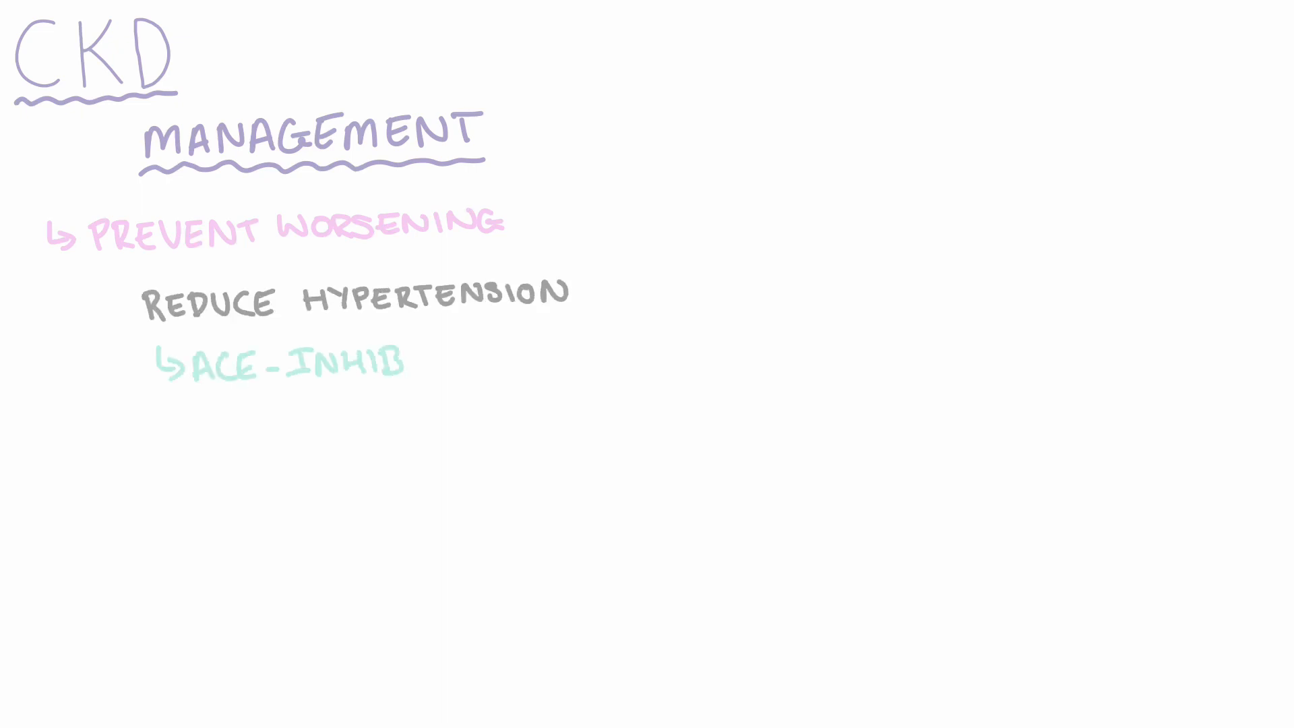
pyautogui.write('ITORS')
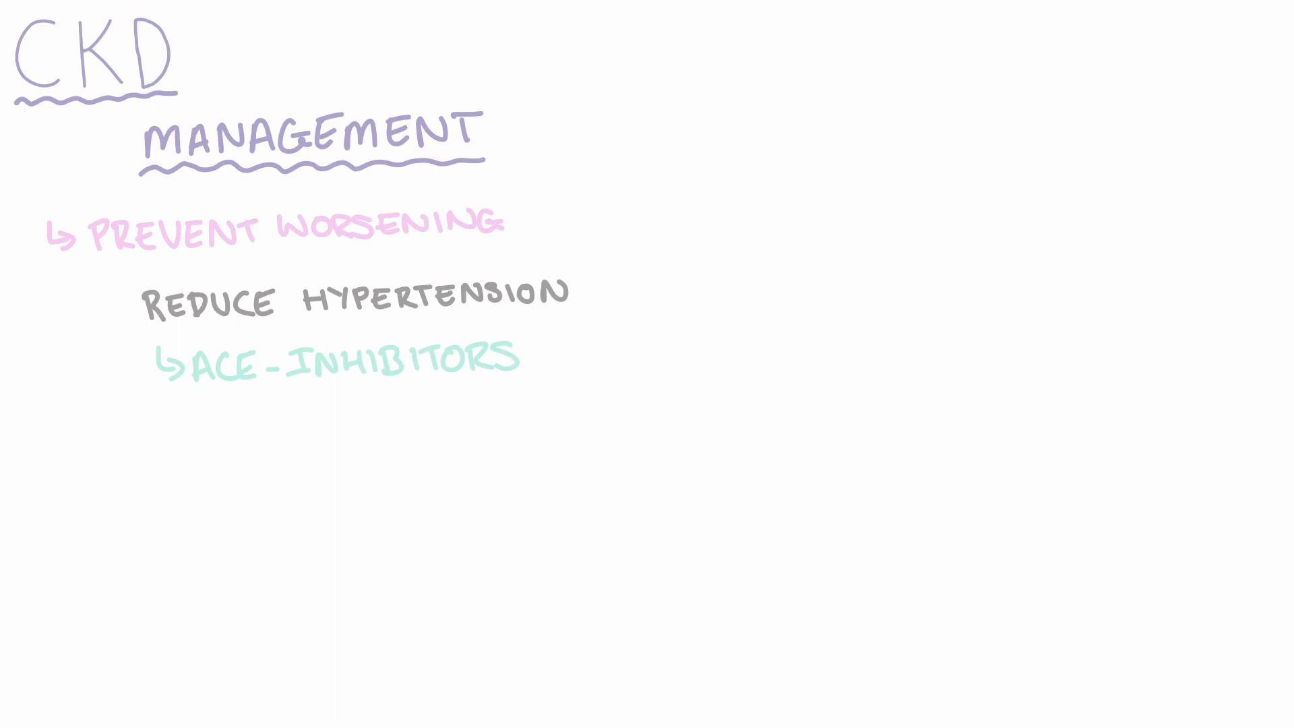
pyautogui.write('OPTIM')
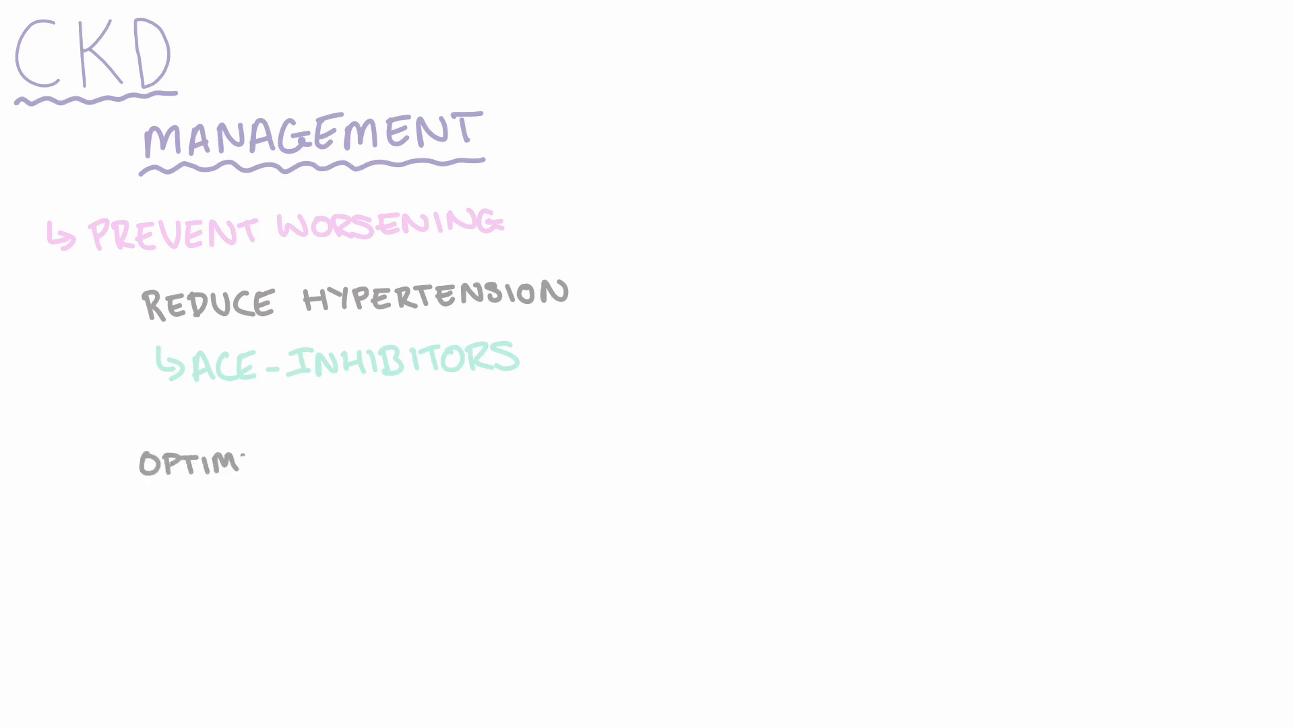
pyautogui.write('OPTIMISE BLOOD SUGAR')
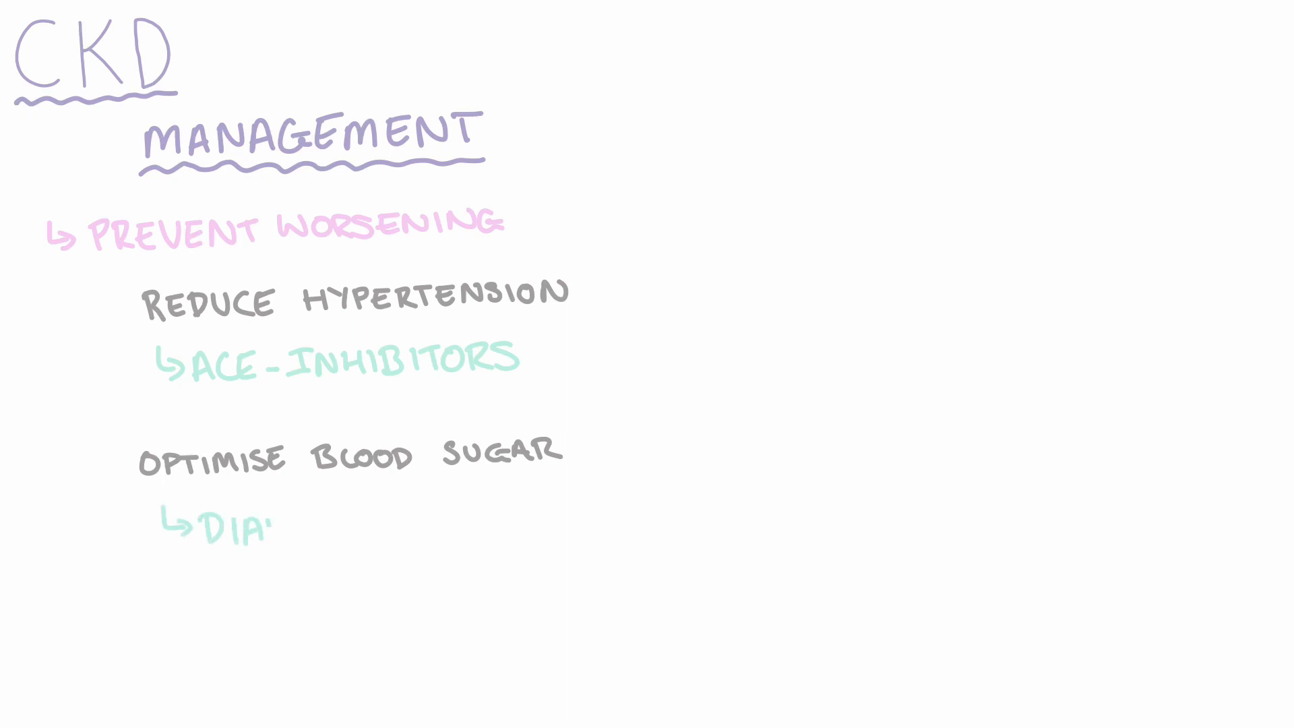
pyautogui.write('BETIC MEDICATION')
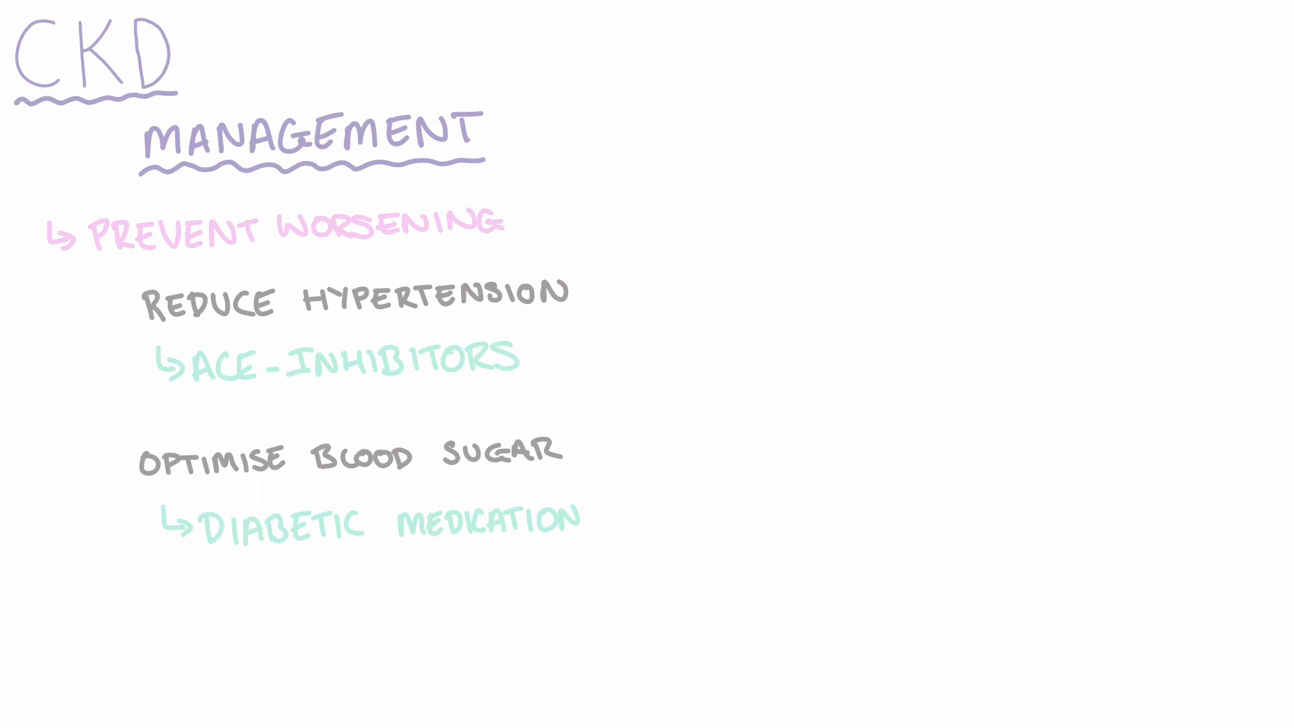
pyautogui.write('TREAT GLOMERULONEPHRITIS')
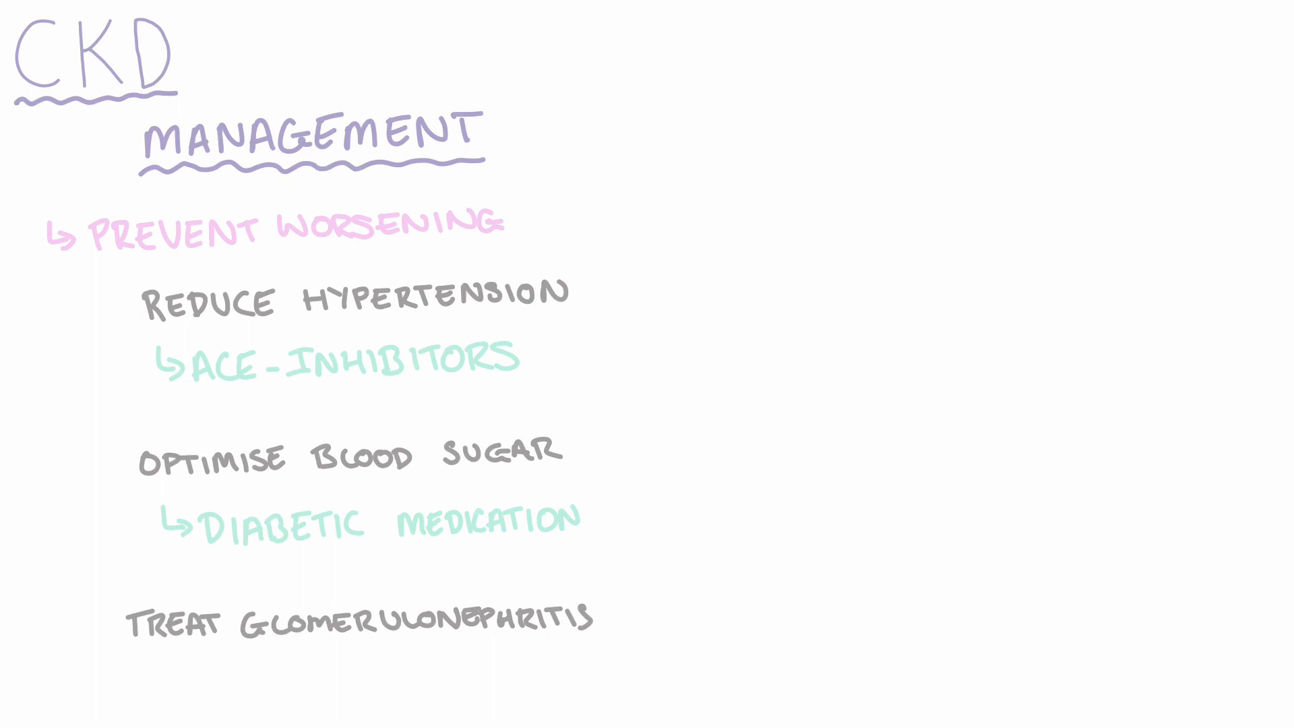
pyautogui.write('CORTICOSTEROIDS')
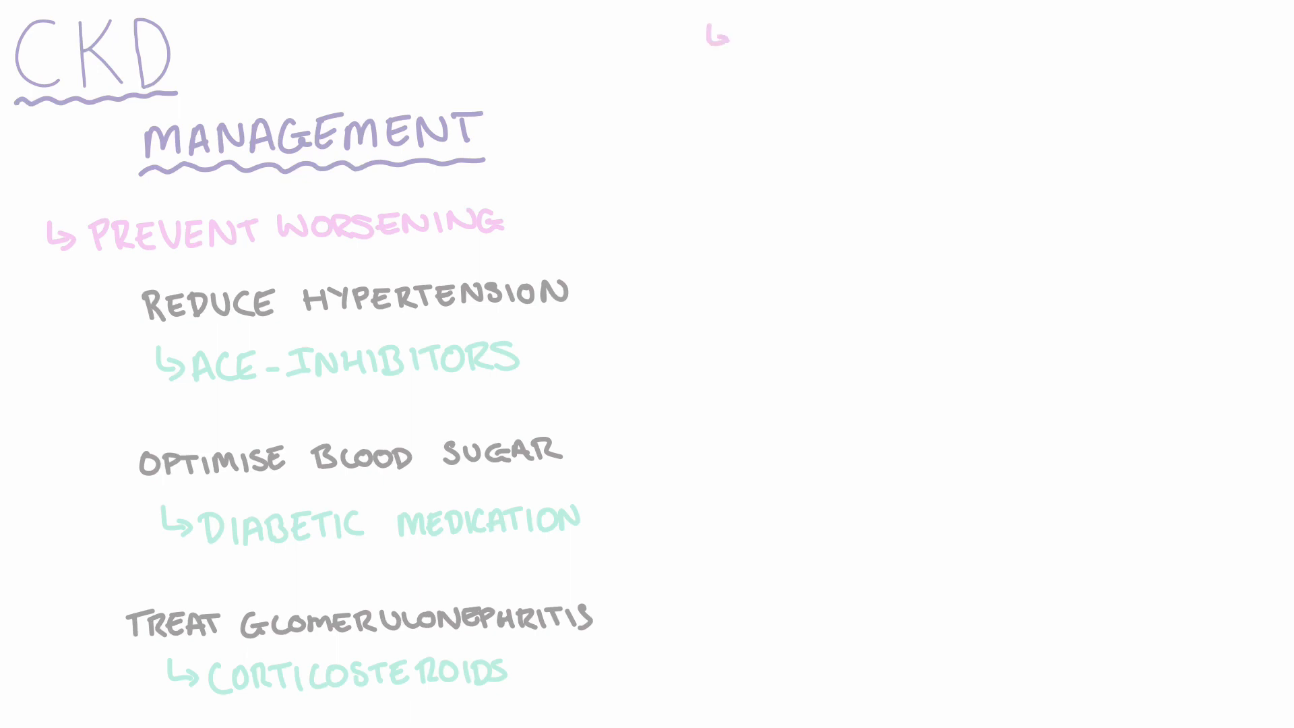
pyautogui.write('TREAT COMPLICATIONS')
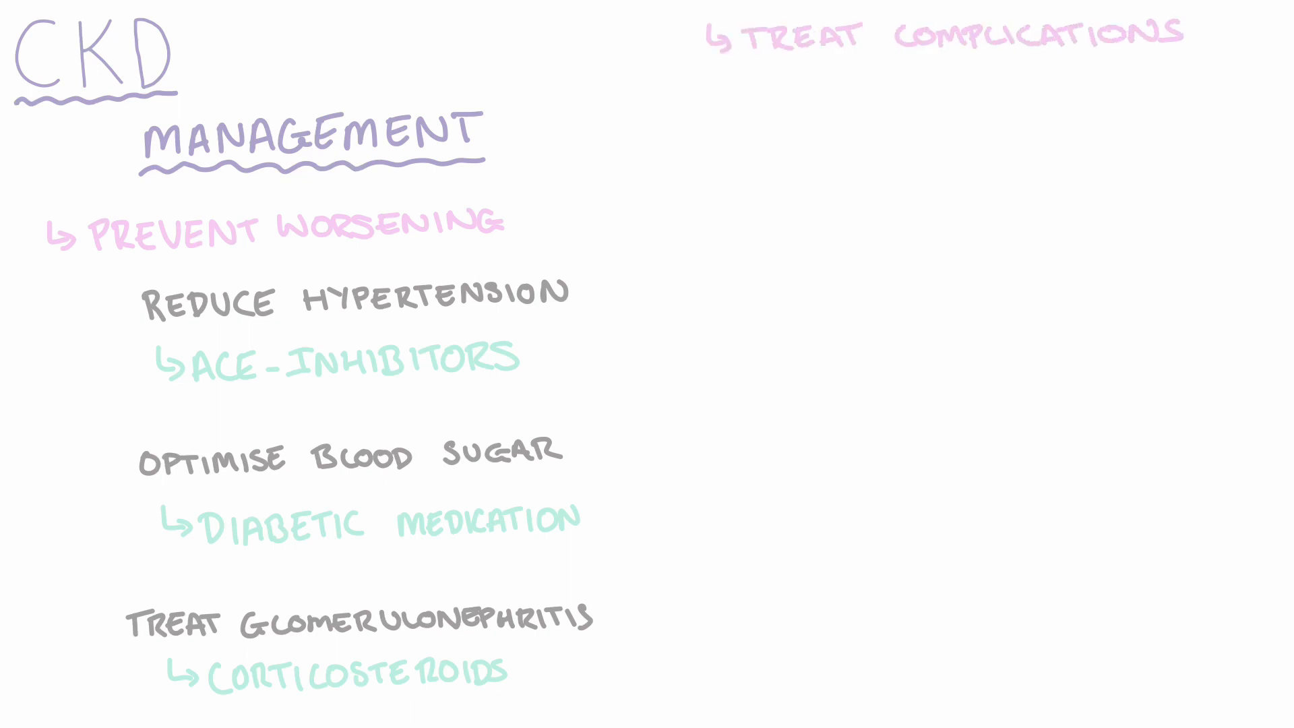
pyautogui.write('ANAEMIA')
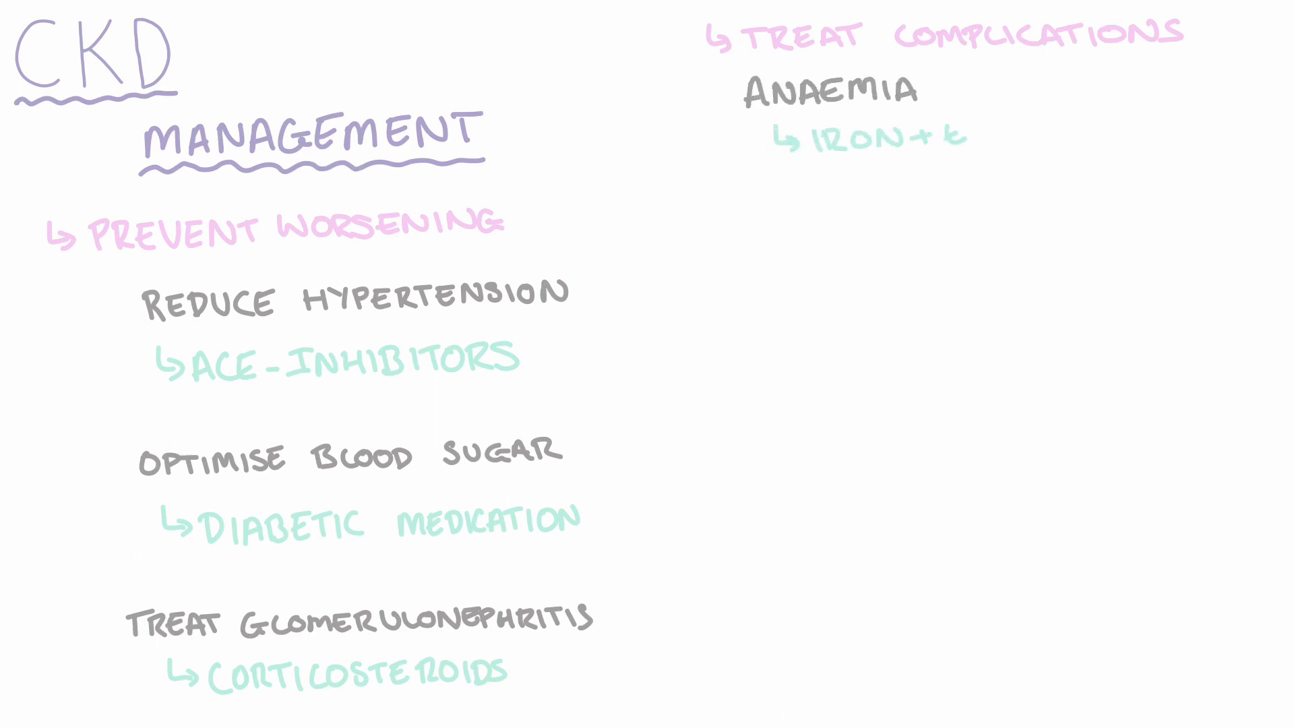
pyautogui.write('EPO')
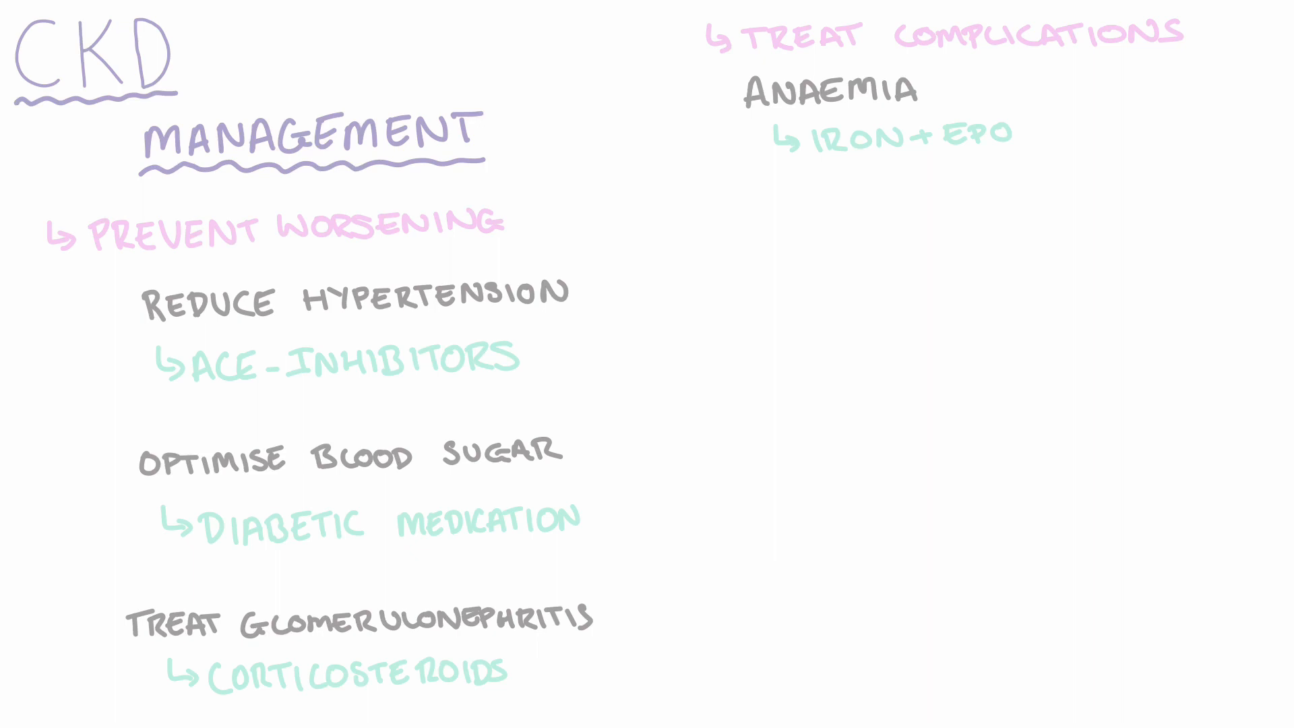
pyautogui.write('RENAL BONE DISEASE')
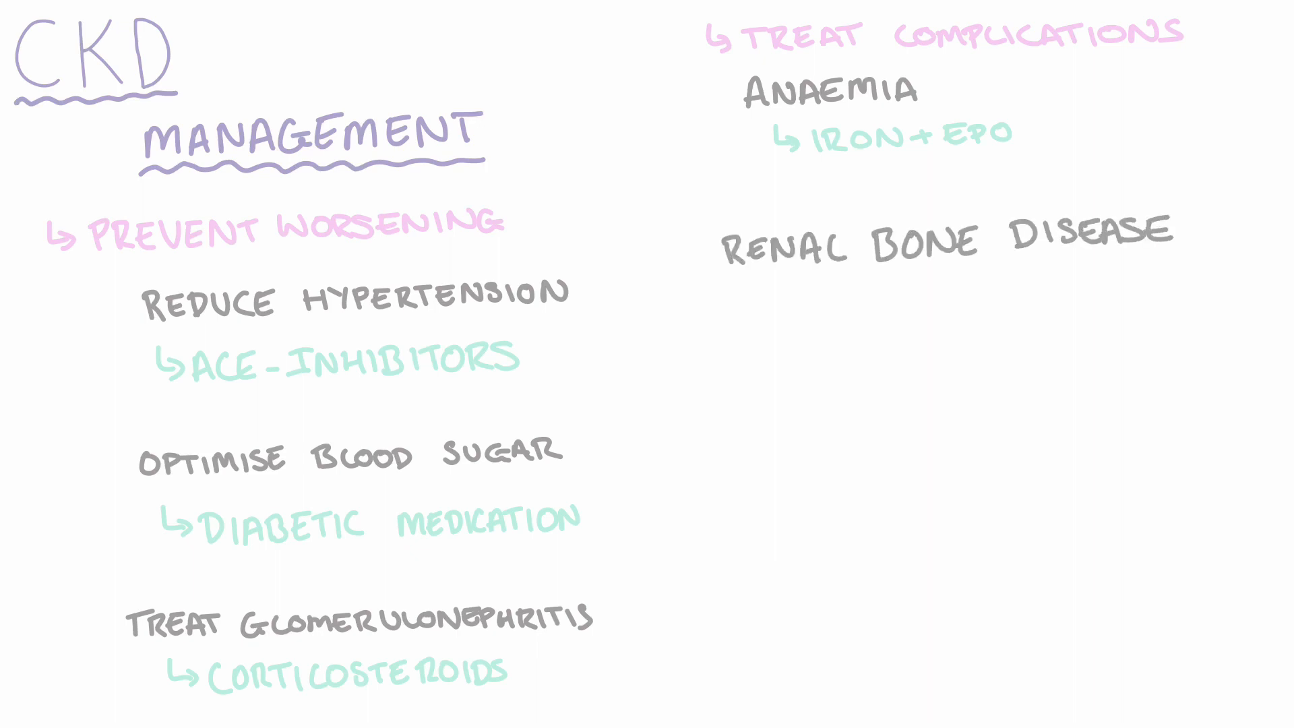
pyautogui.write('DIETARY PHOSPHATE')
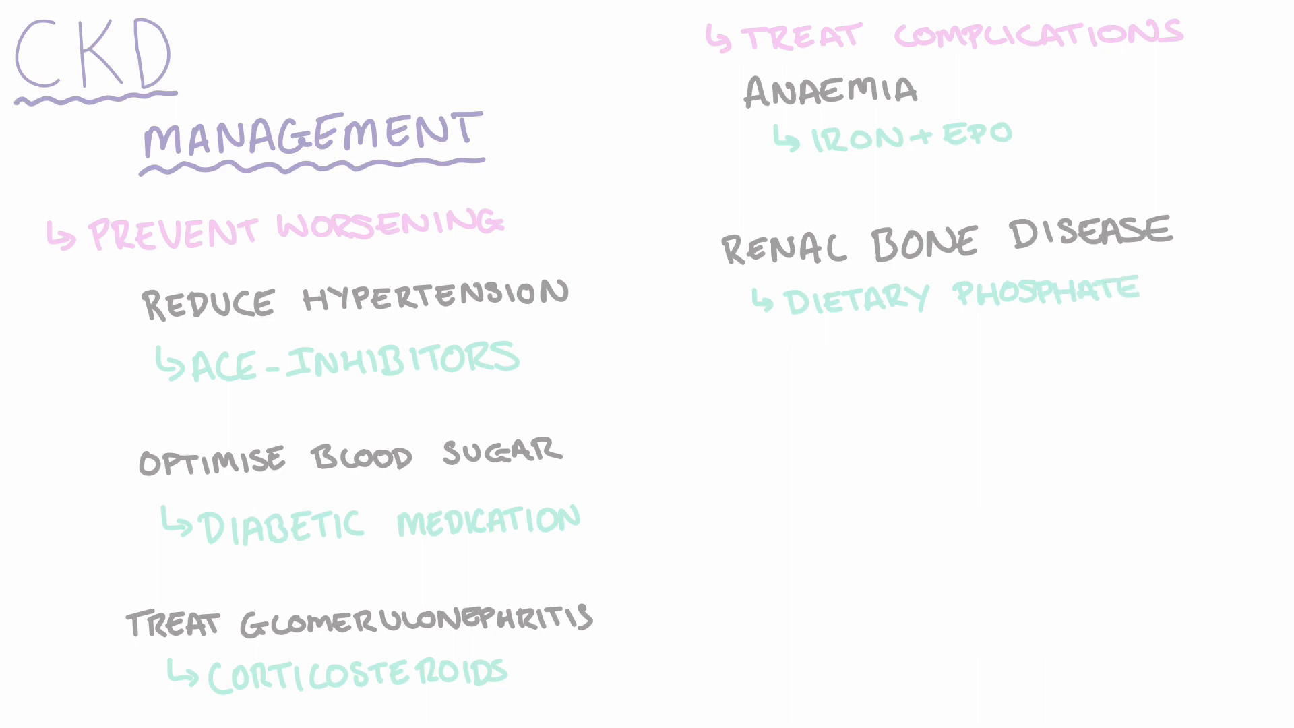
pyautogui.write('VITAMIN D')
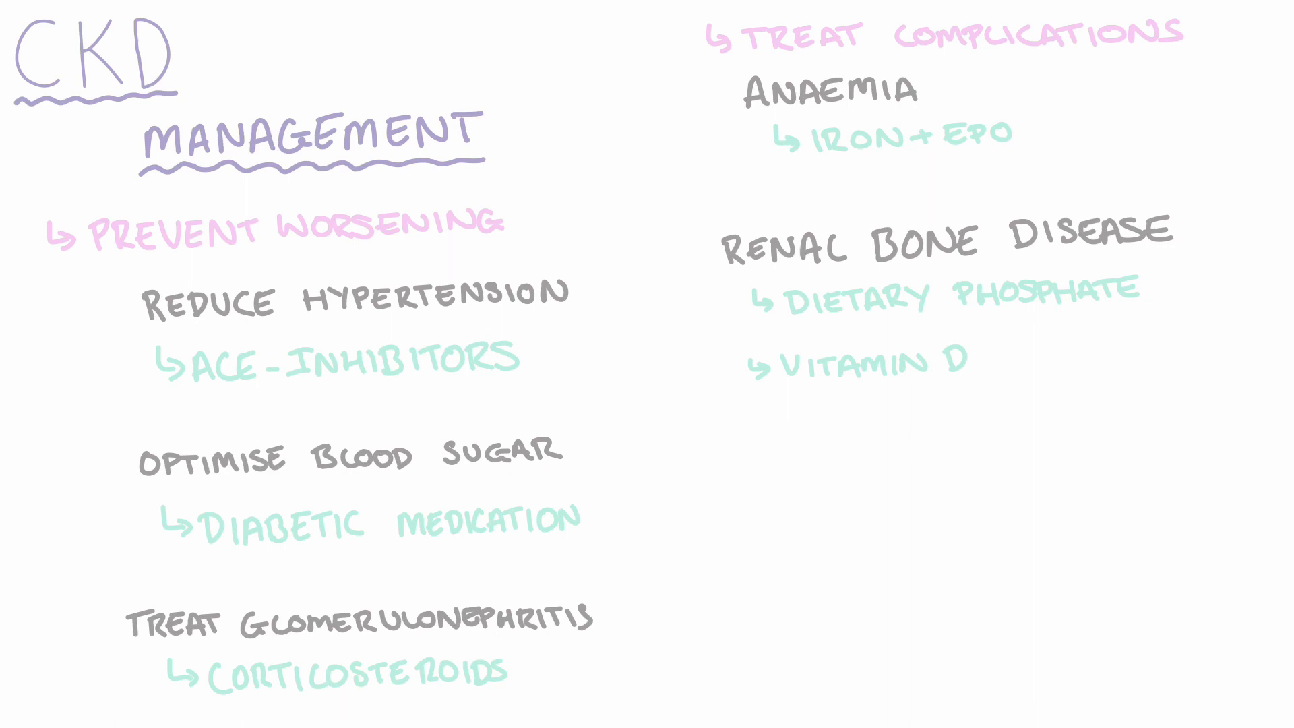
pyautogui.write('RENAL FAILURE')
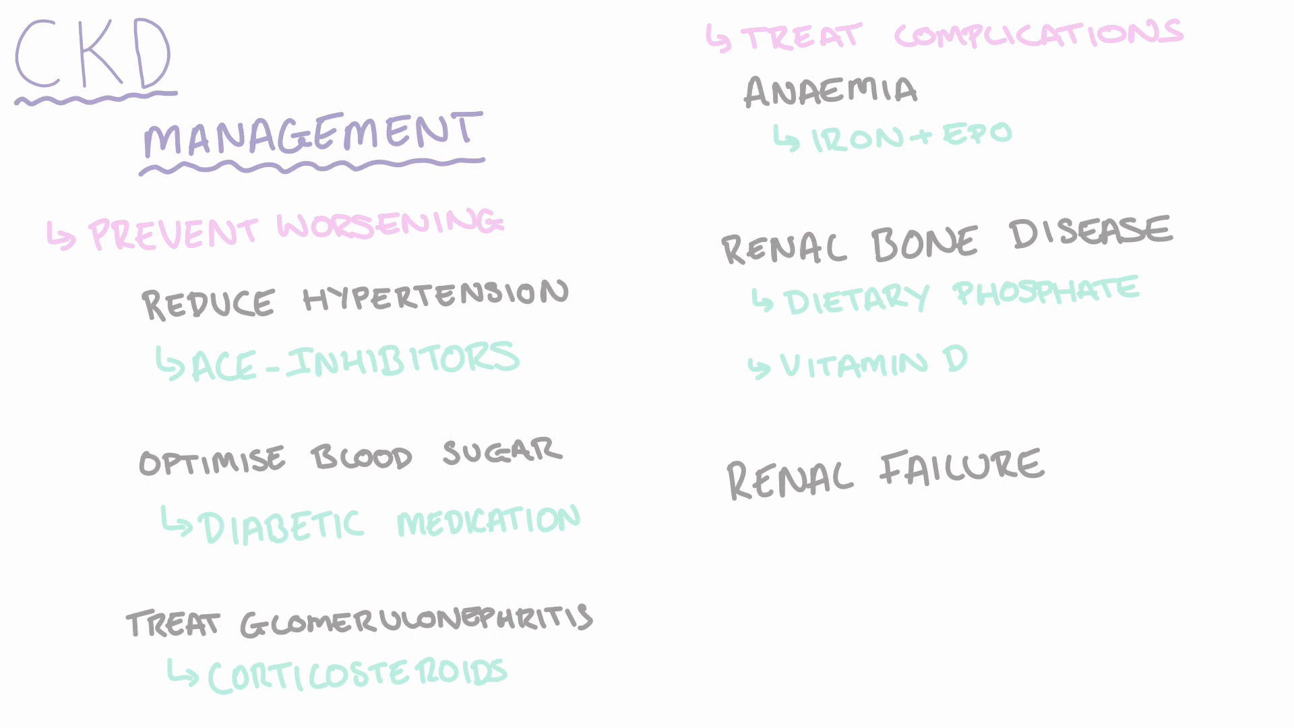
pyautogui.write('DIALYSIS')
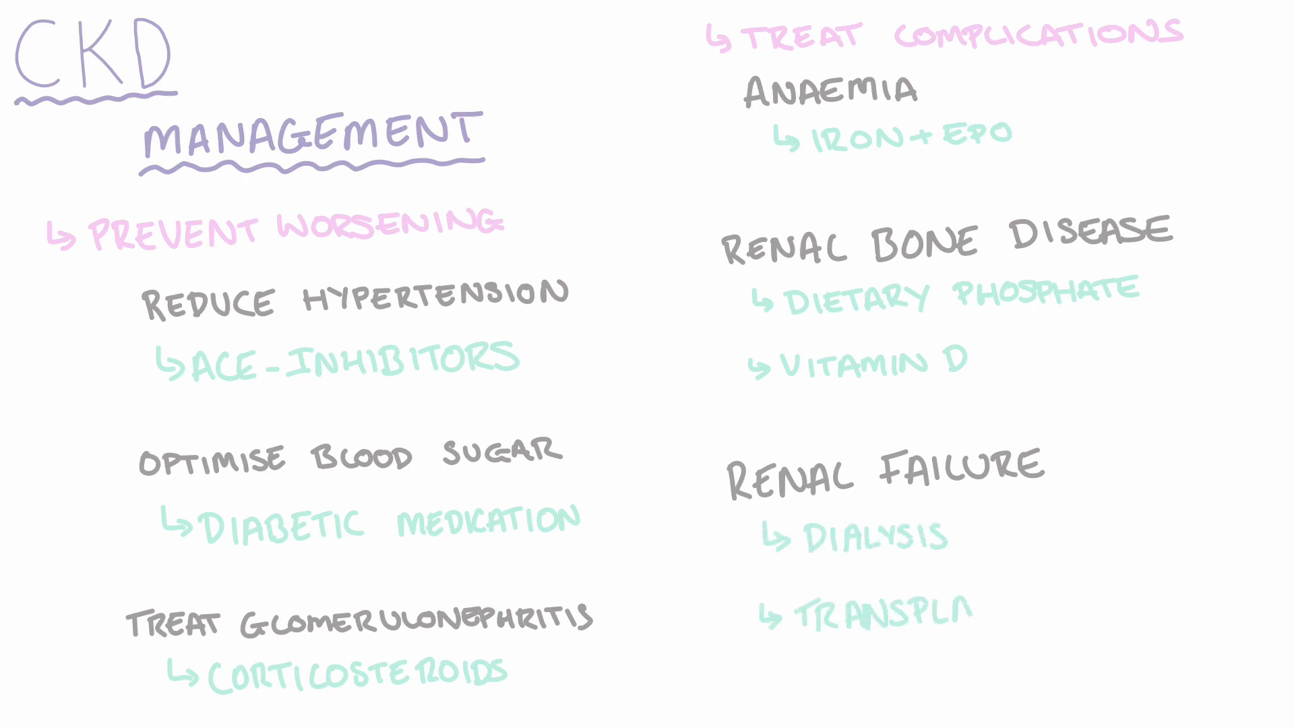
pyautogui.write('NT')
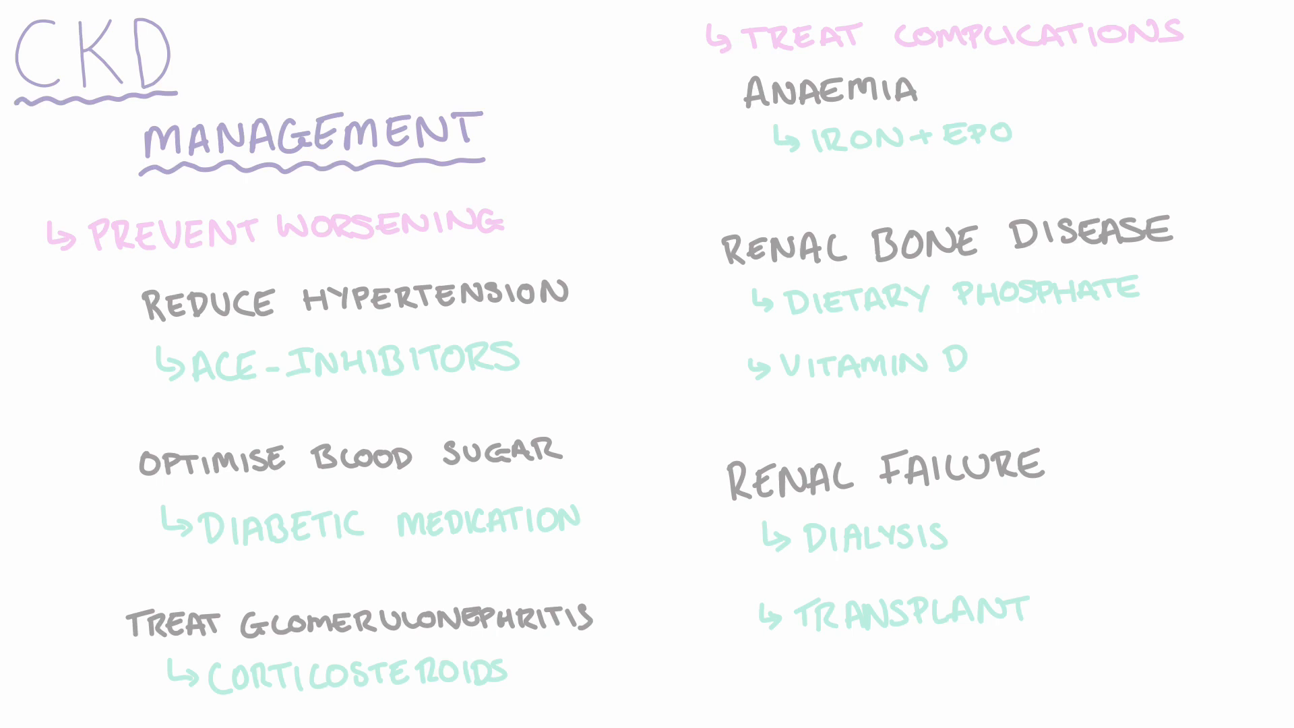